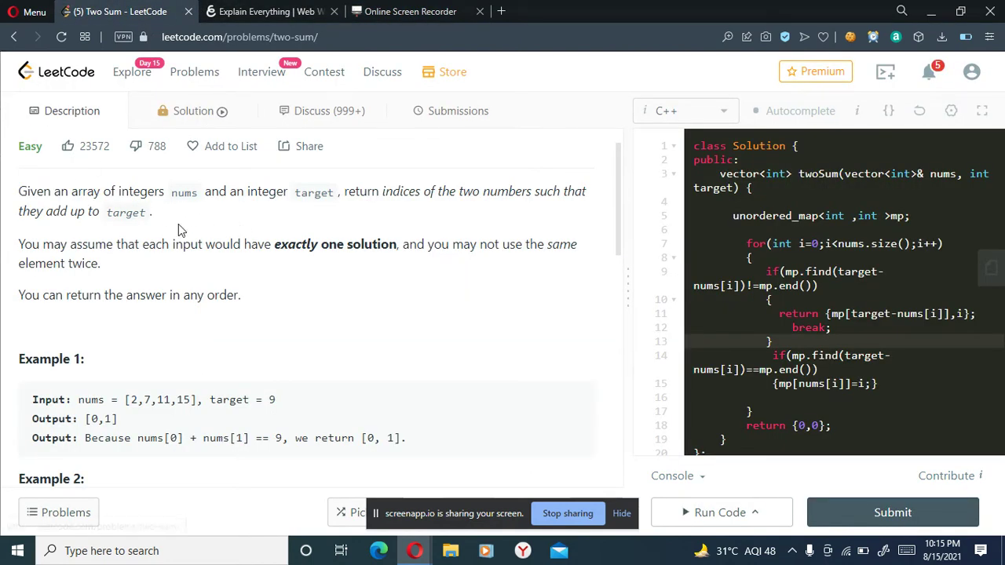
mouse_move(60, 200)
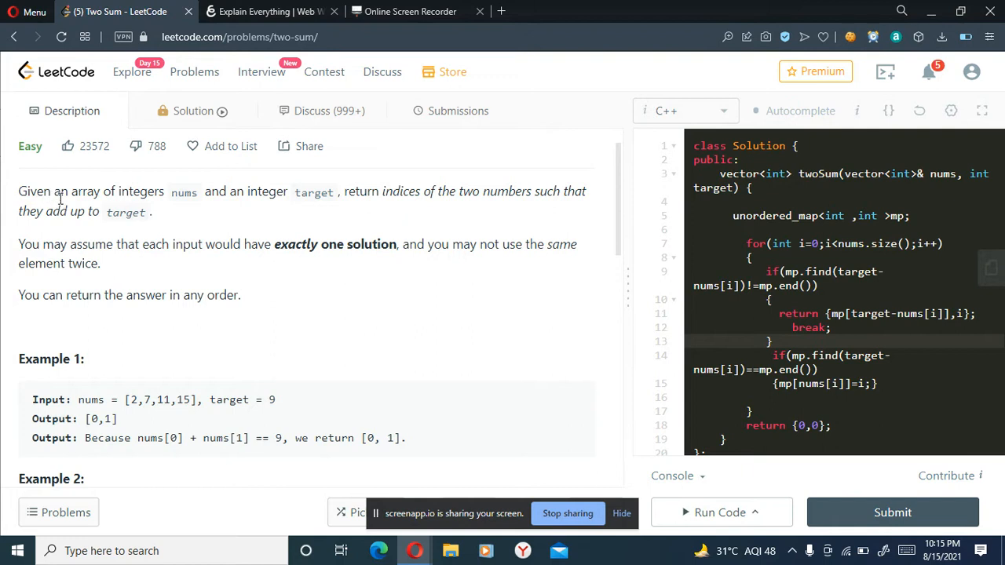
mouse_move(118, 210)
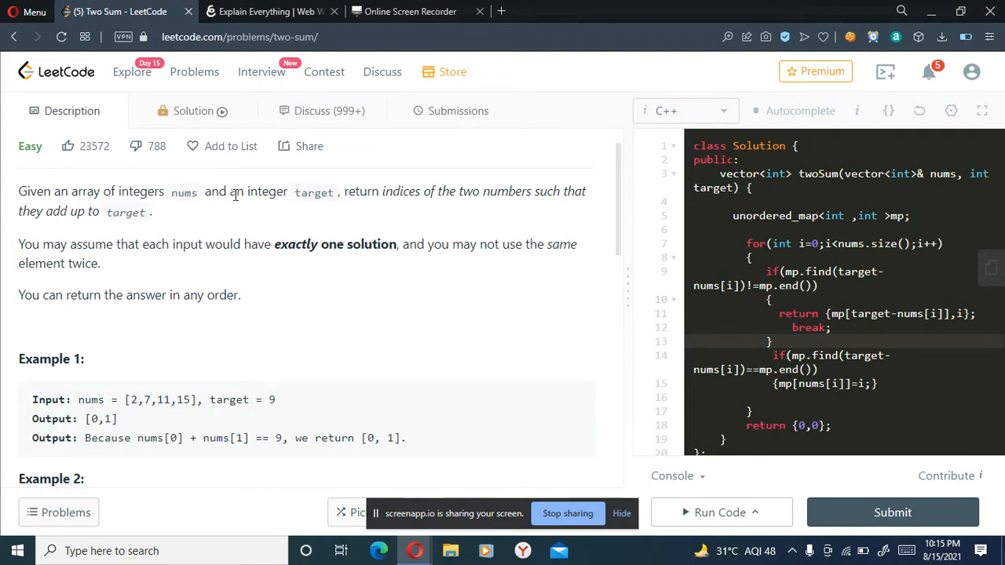
mouse_move(378, 198)
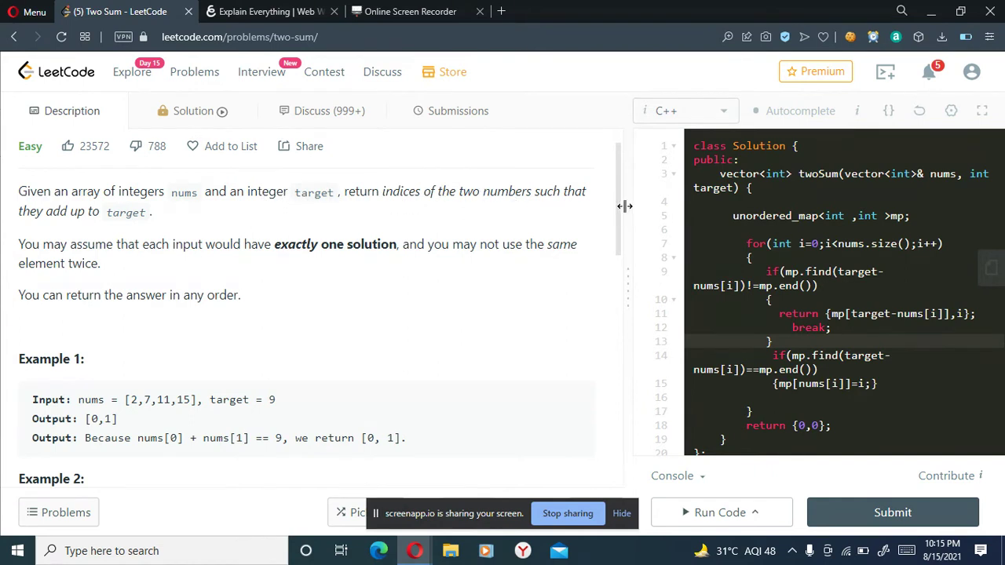
mouse_move(151, 245)
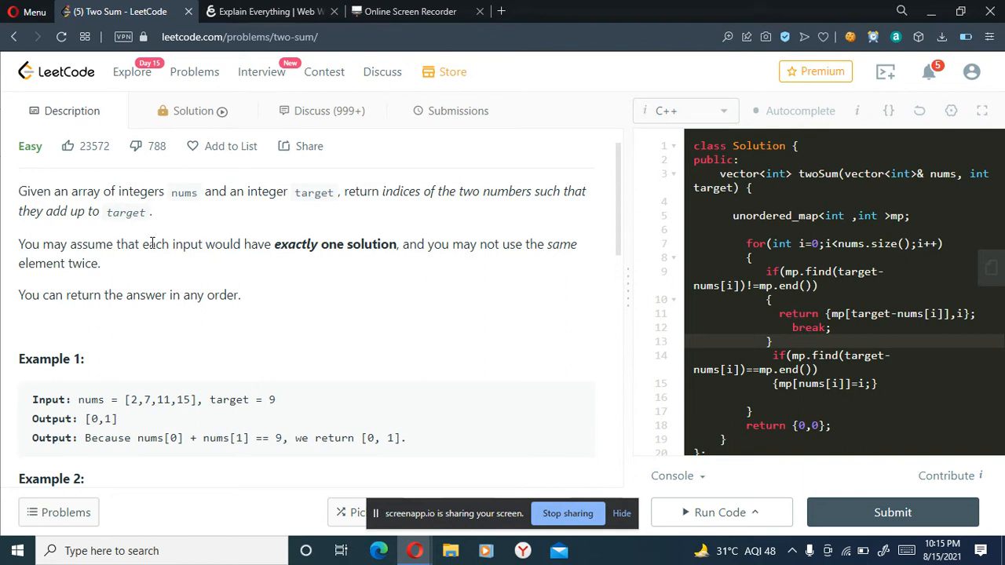
mouse_move(220, 267)
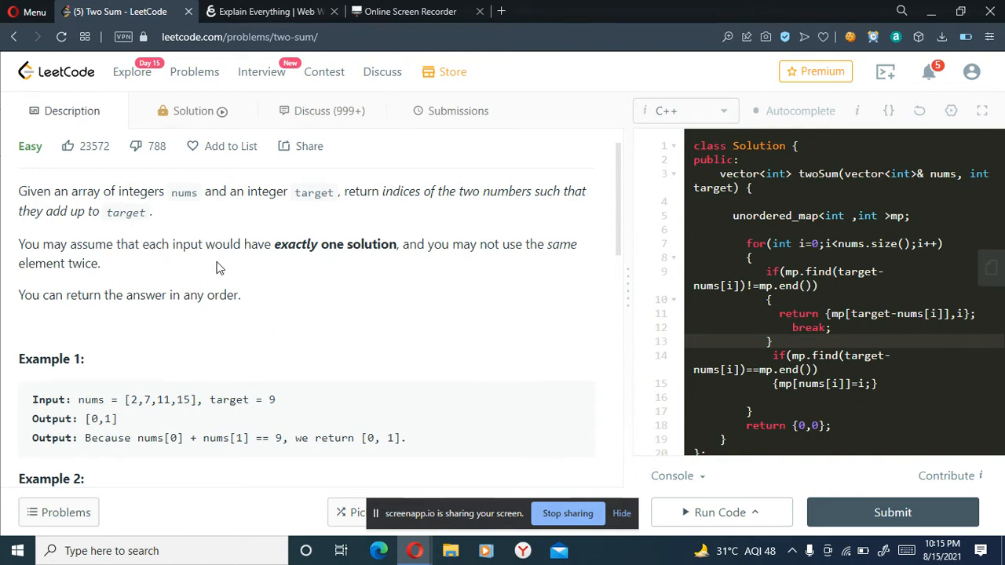
mouse_move(468, 261)
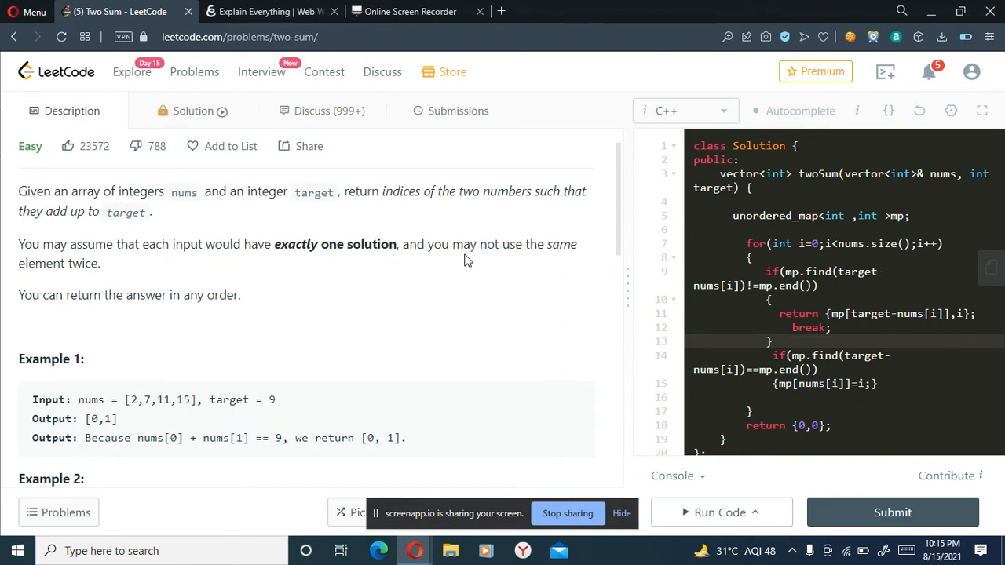
mouse_move(594, 374)
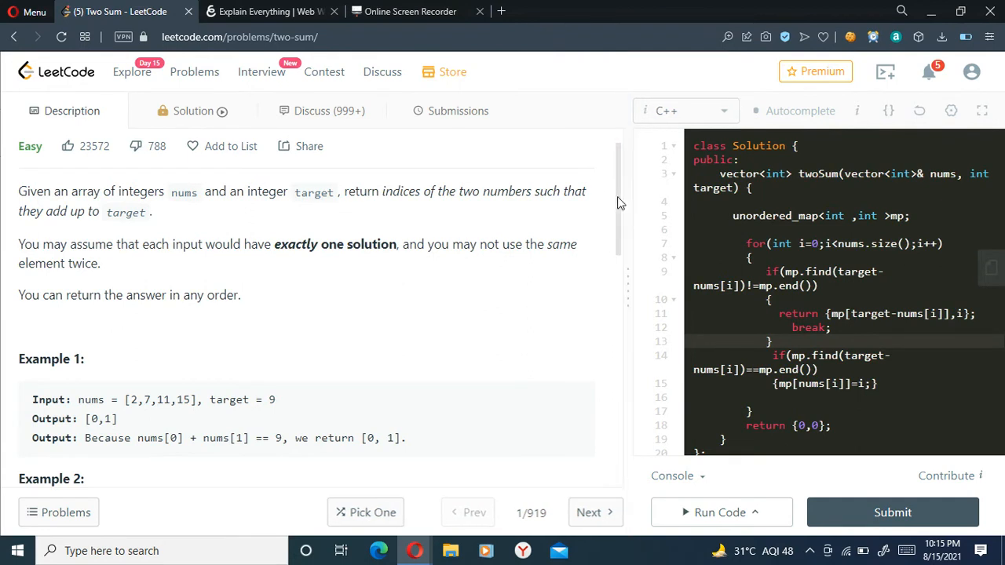
Select and copy the Example 1 input/output text, then bring up the whiteboard
scroll(down, 3)
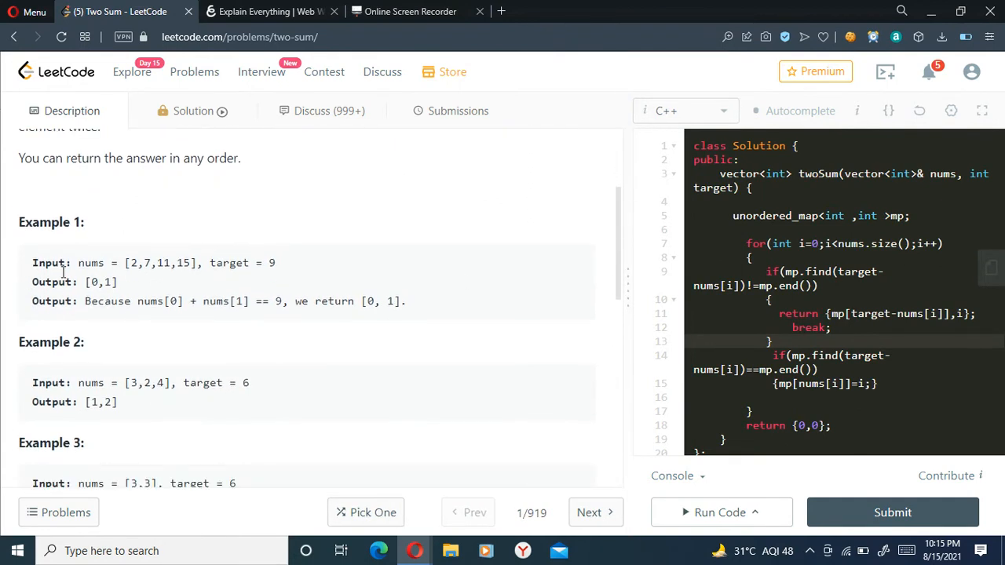
drag(31, 264, 406, 302)
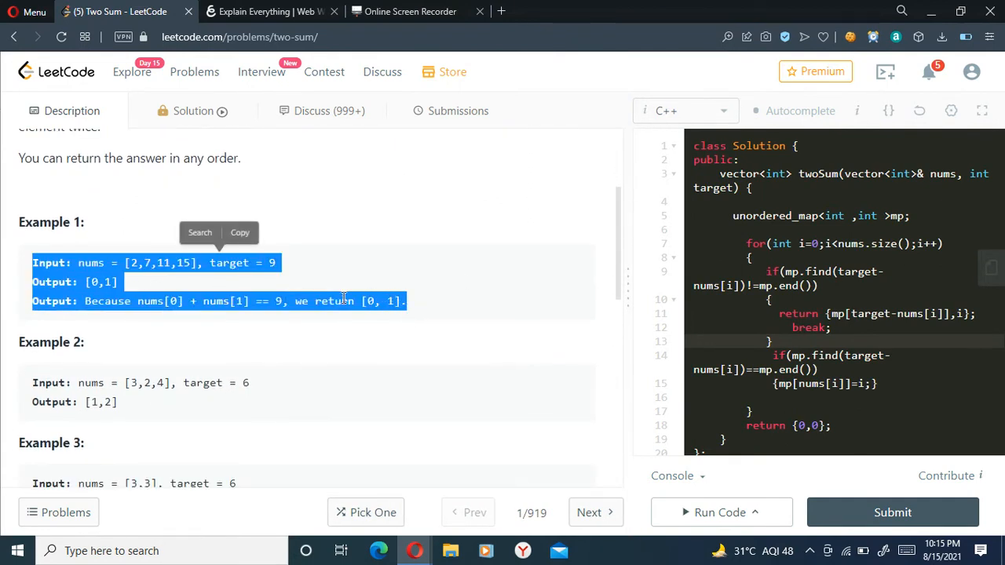
click(271, 11)
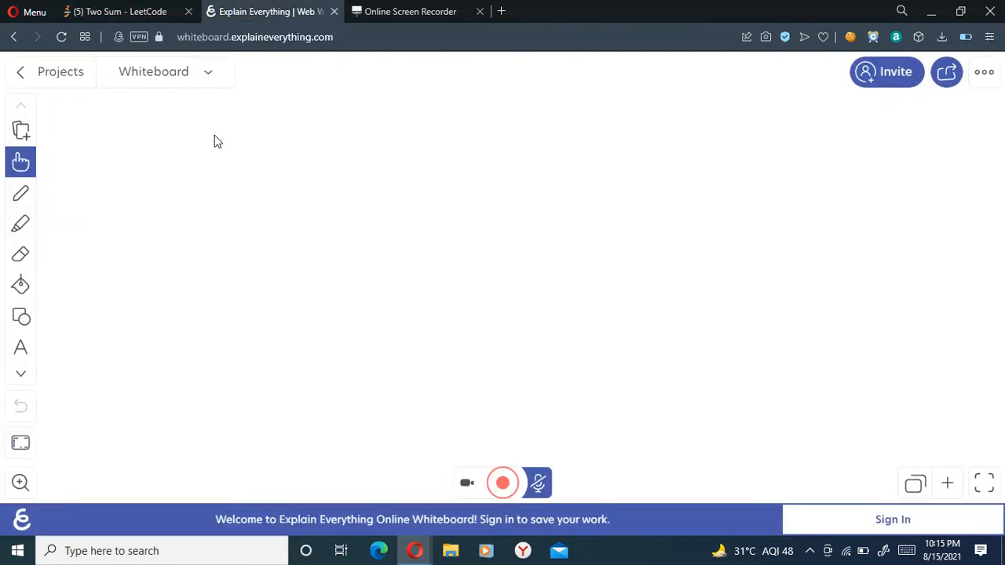
mouse_move(123, 158)
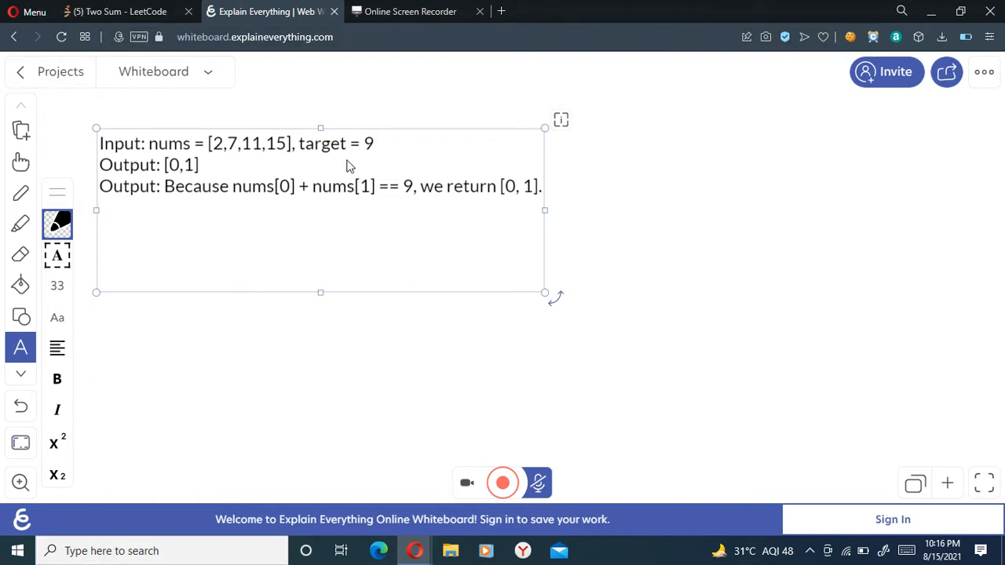
mouse_move(218, 157)
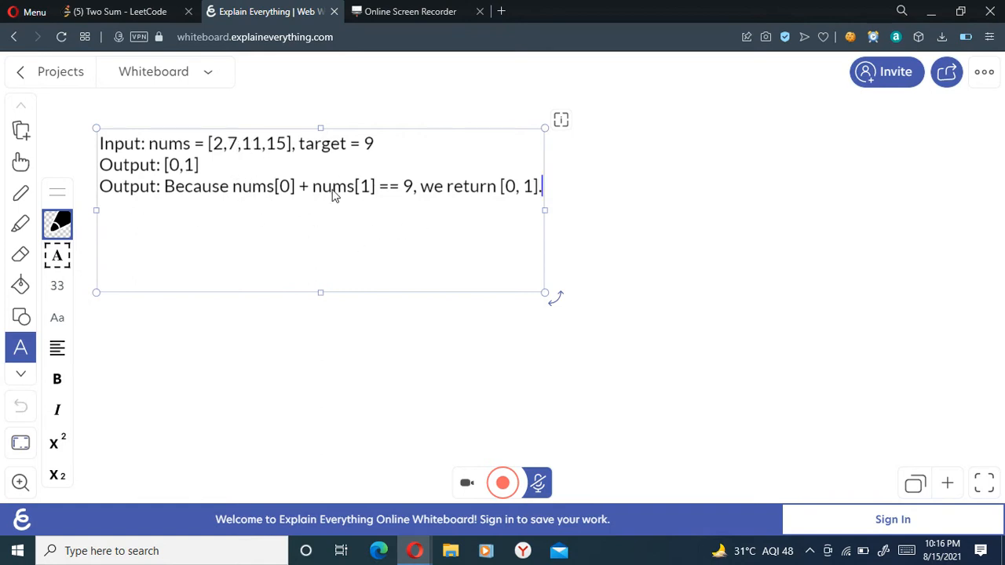
mouse_move(201, 155)
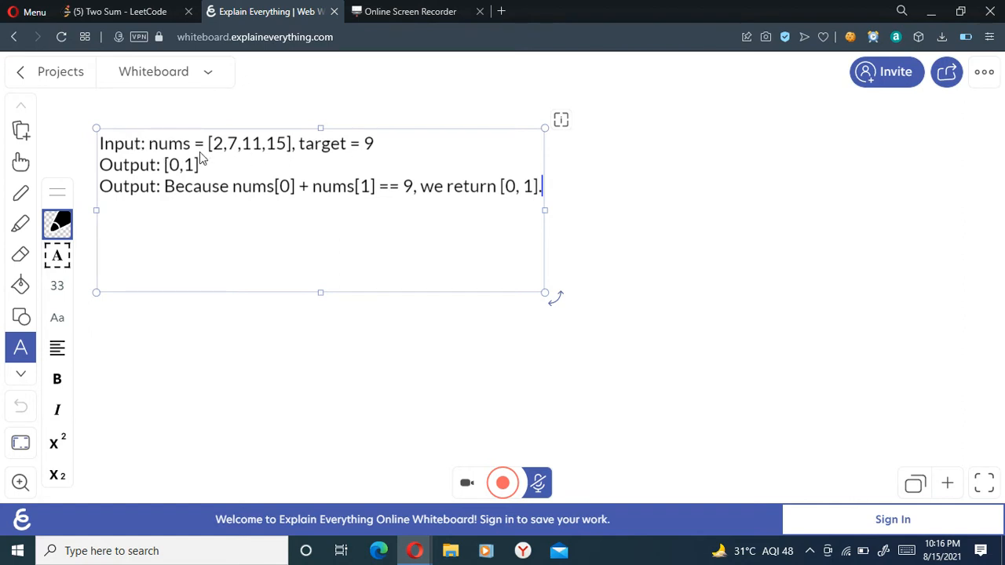
mouse_move(170, 149)
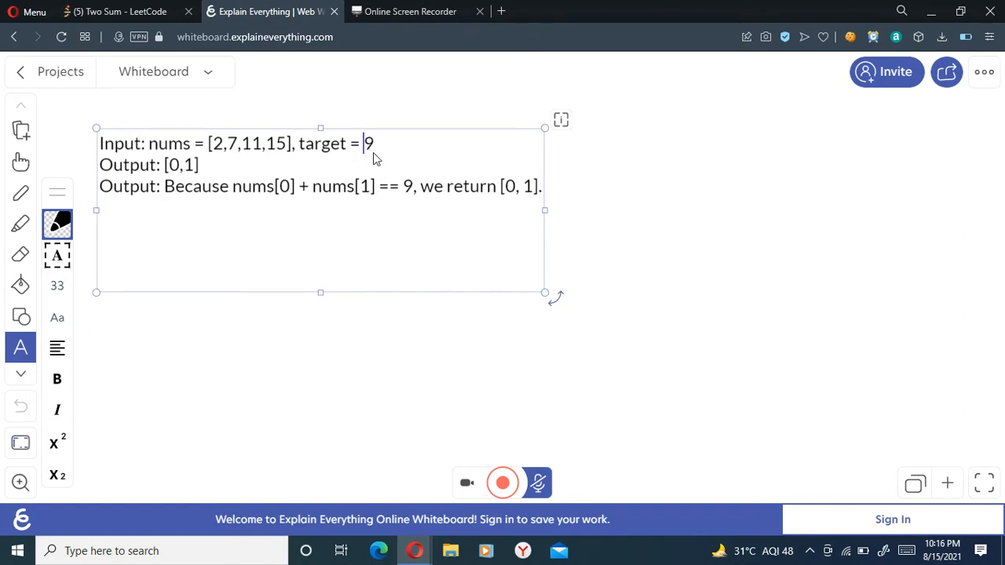
mouse_move(230, 150)
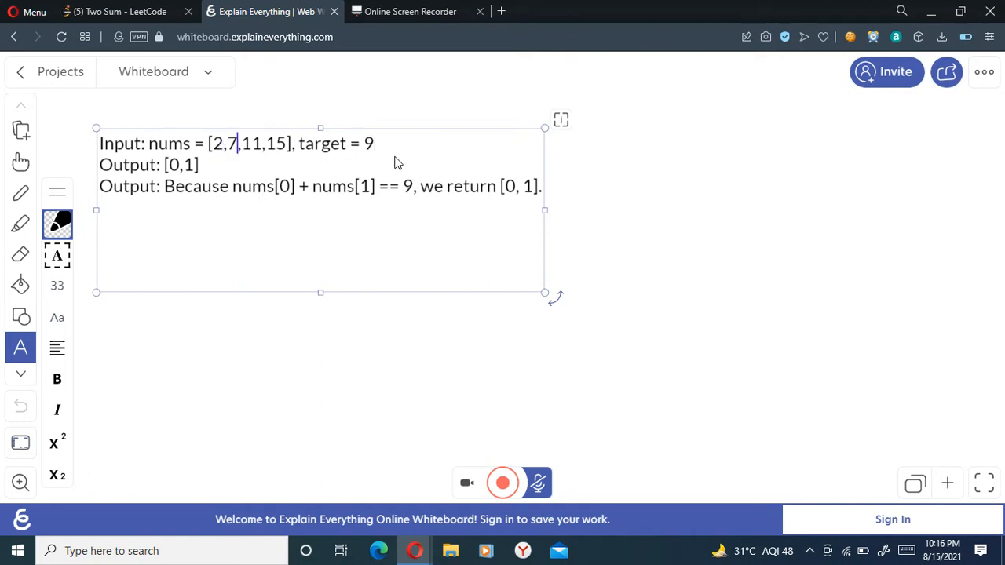
mouse_move(511, 204)
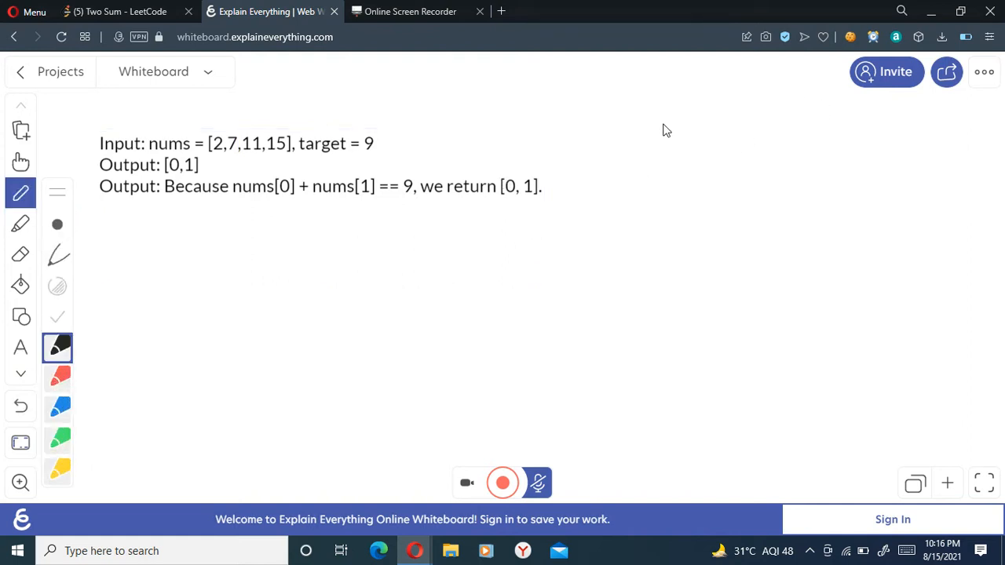
mouse_move(129, 279)
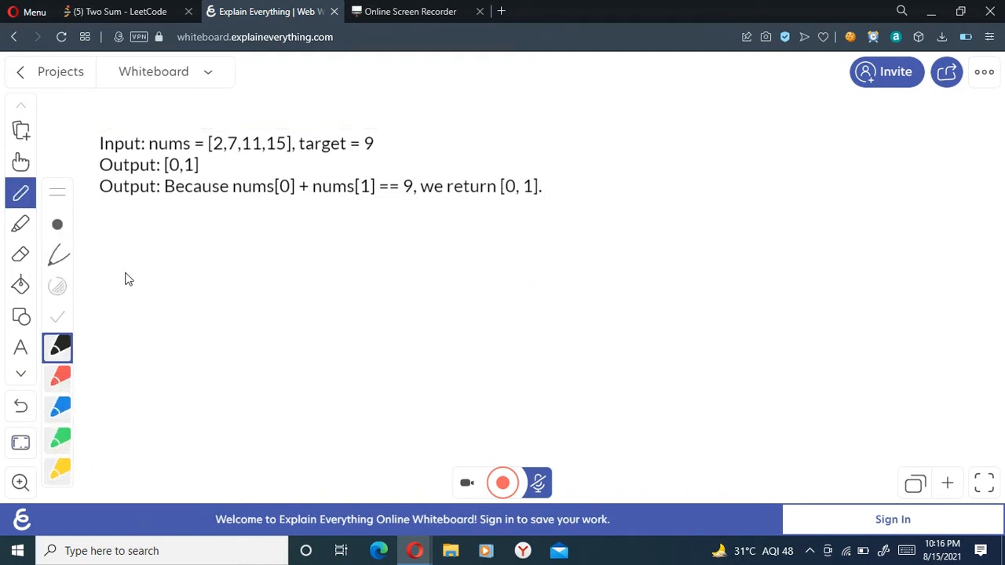
mouse_move(116, 257)
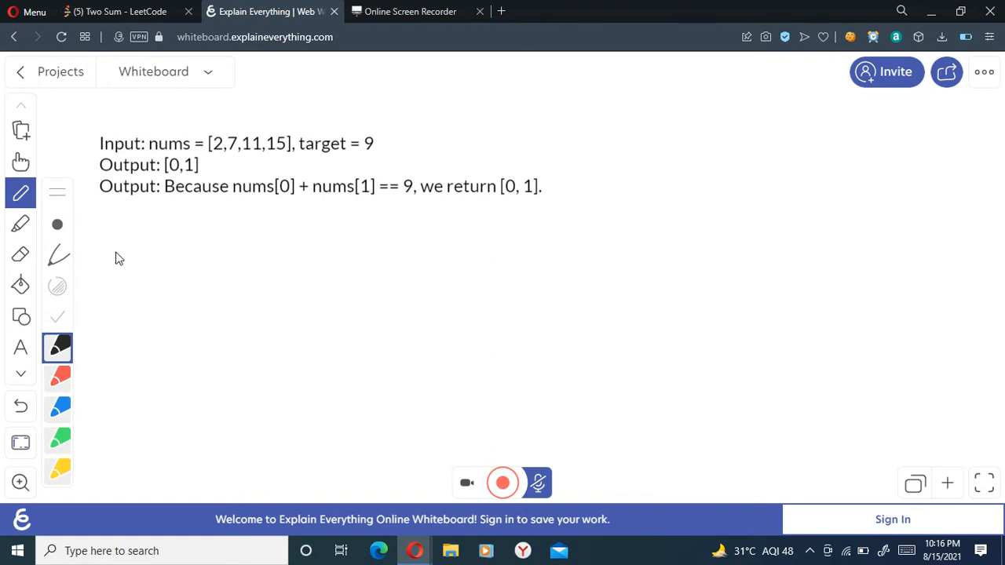
mouse_move(129, 245)
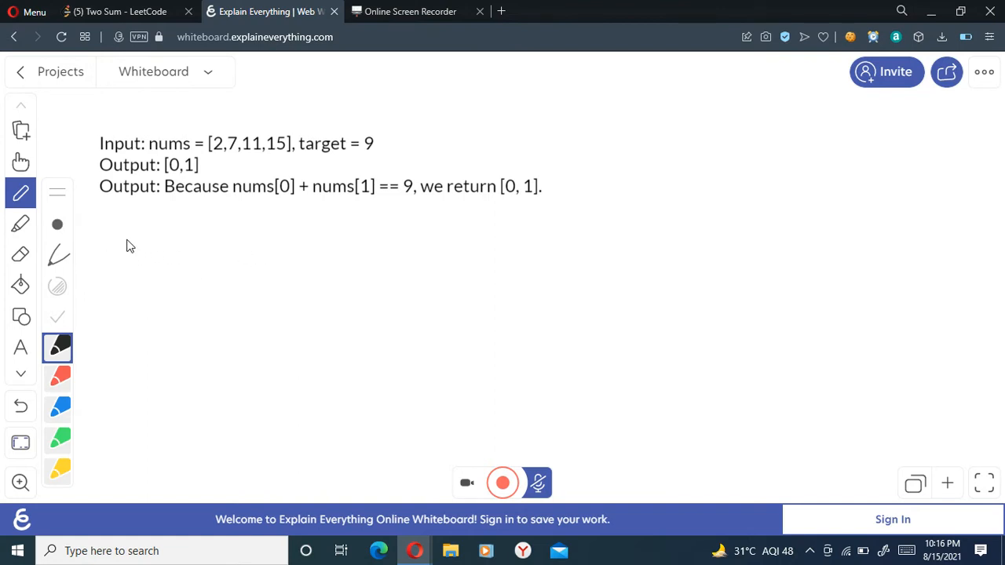
mouse_move(169, 261)
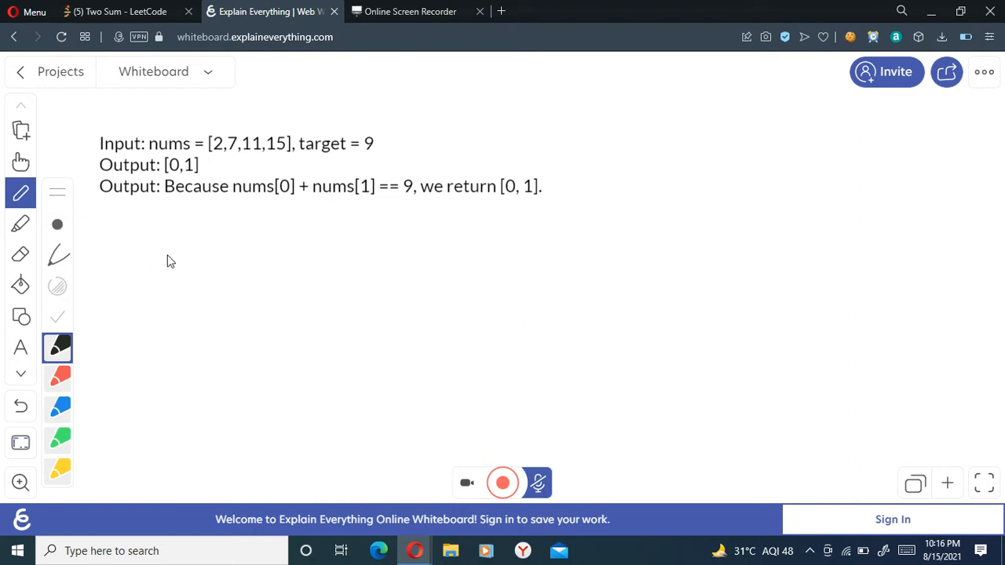
mouse_move(212, 161)
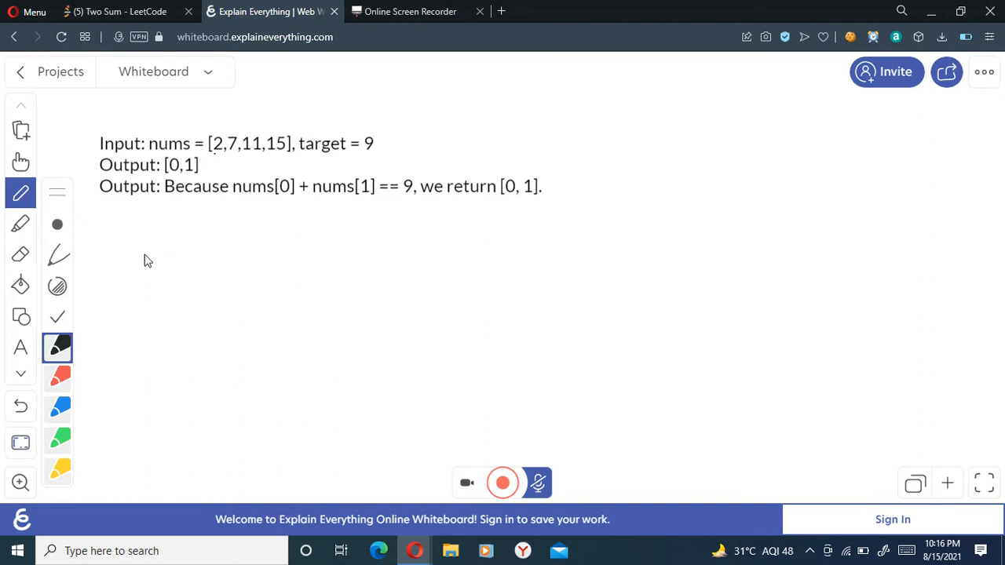
Handwrite the map entries 2→0, 7→1, 11→2, 15→3 and box them
drag(125, 252, 181, 267)
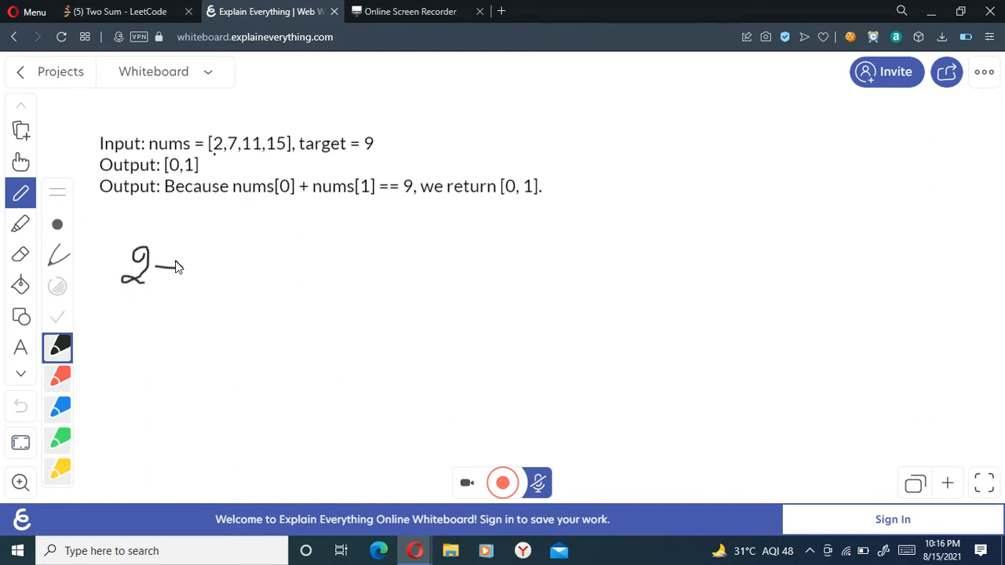
drag(157, 265, 227, 265)
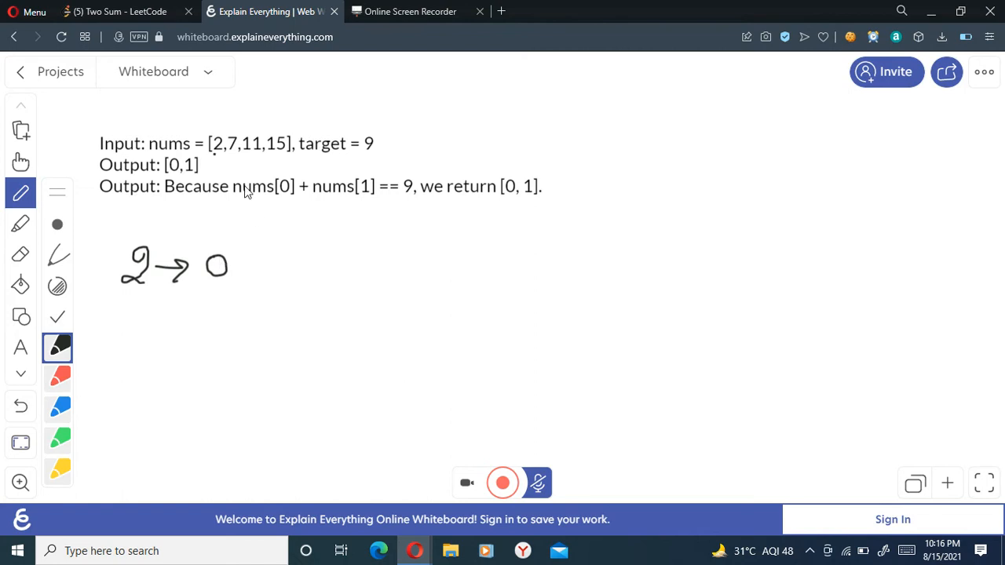
drag(133, 302, 126, 337)
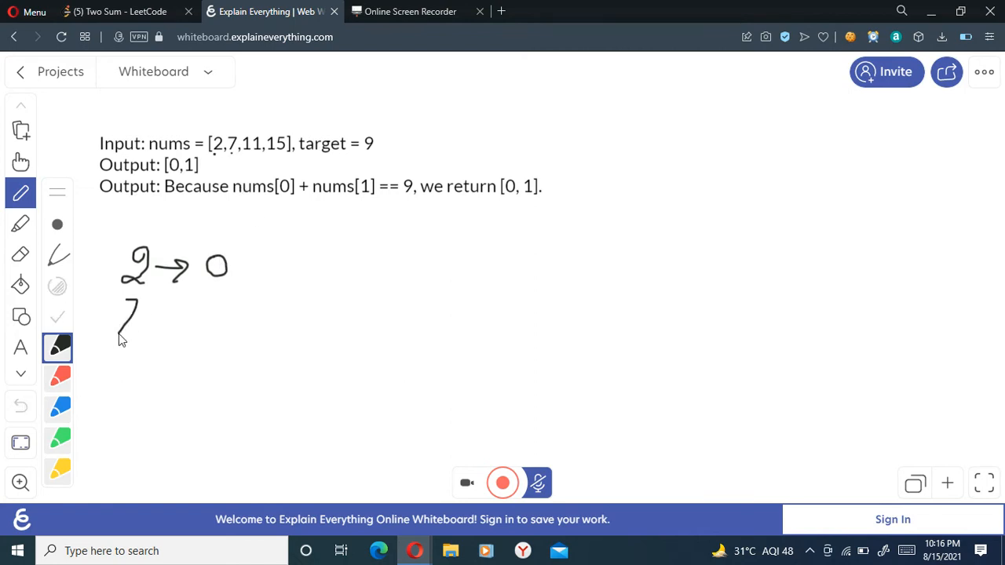
drag(144, 317, 189, 314)
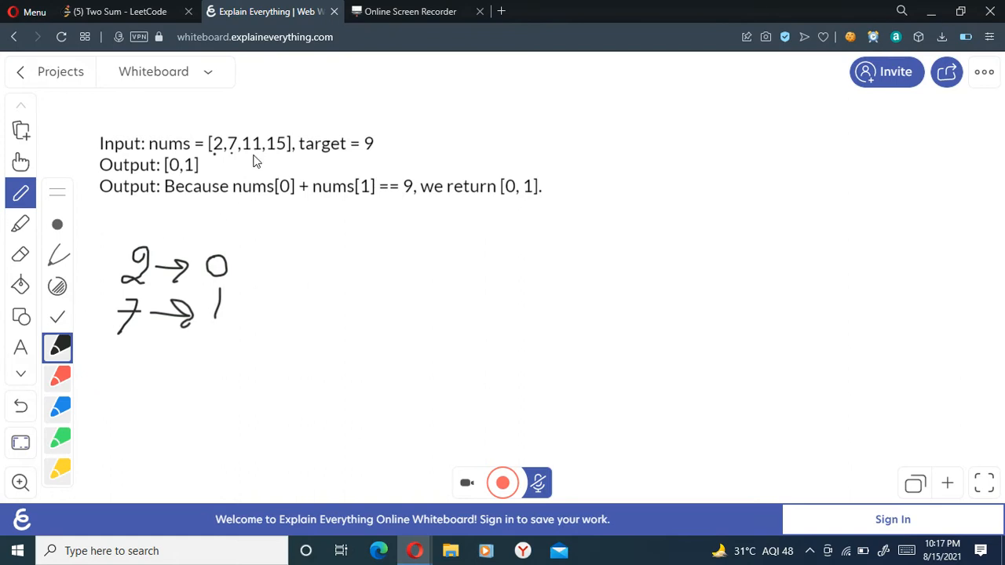
drag(118, 364, 138, 385)
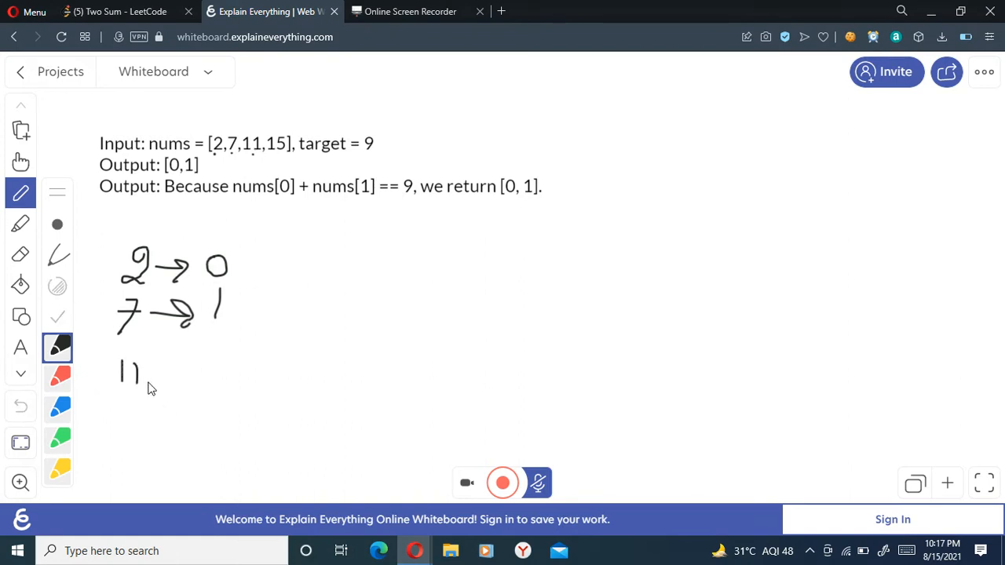
drag(154, 377, 201, 377)
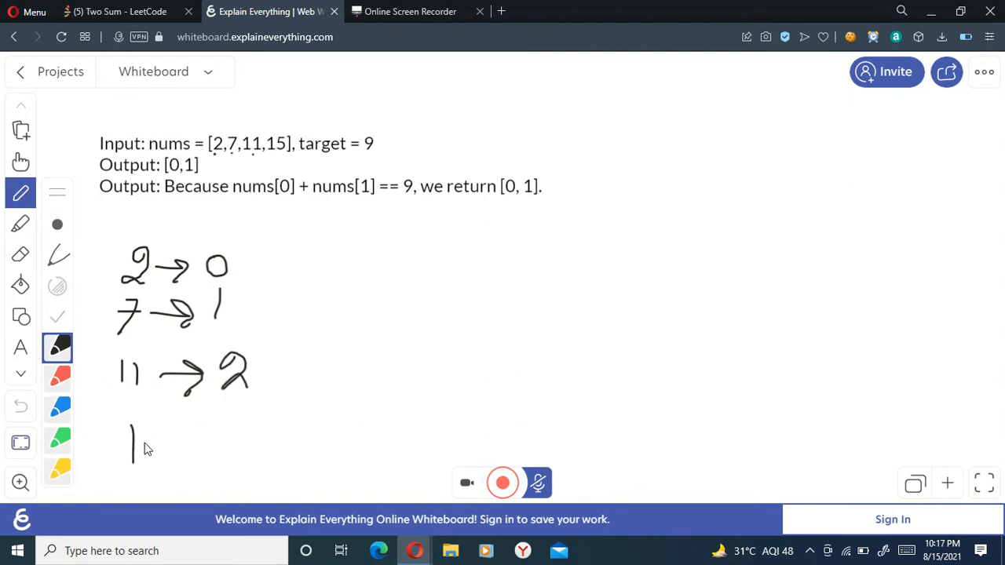
drag(134, 424, 212, 436)
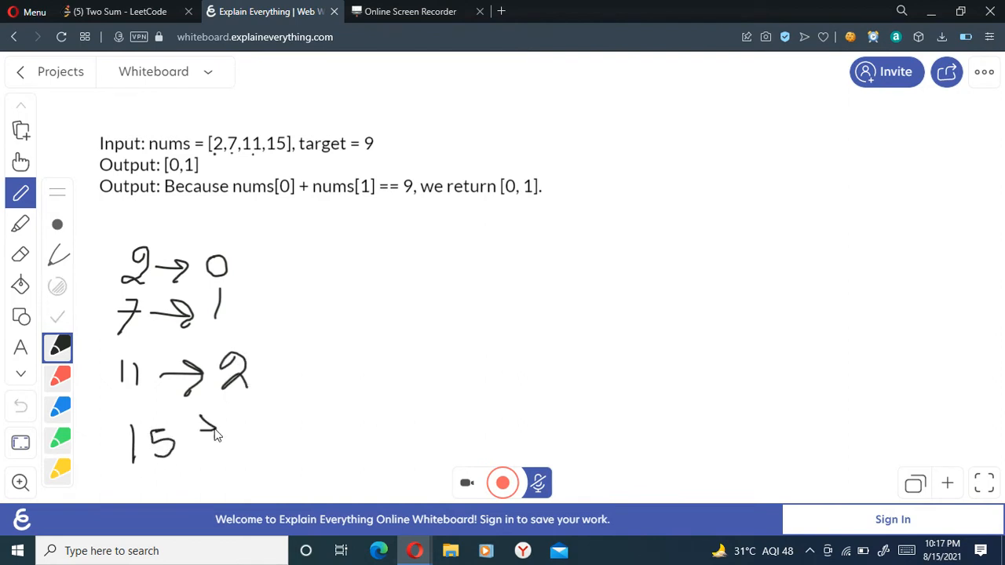
drag(201, 427, 263, 447)
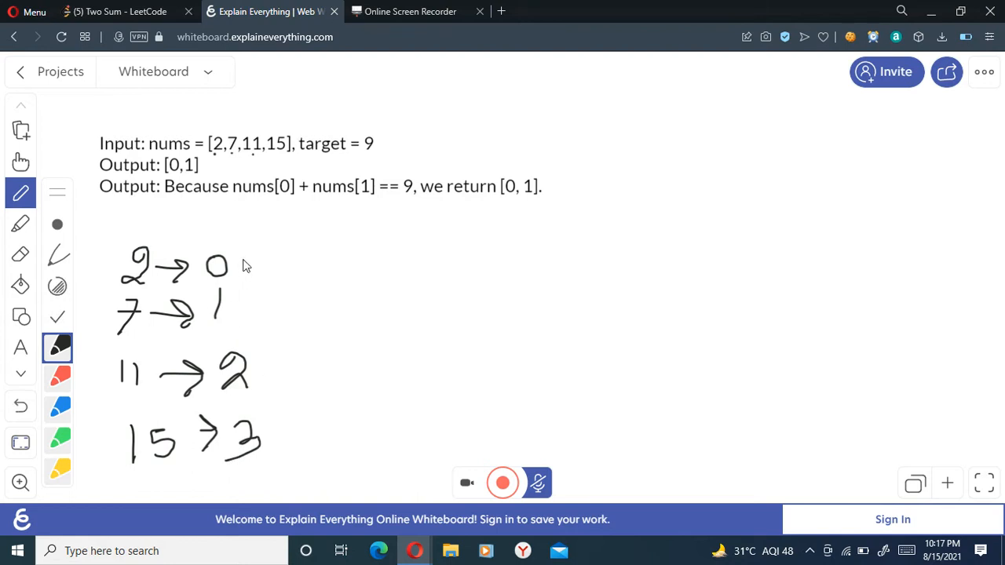
drag(250, 244, 274, 477)
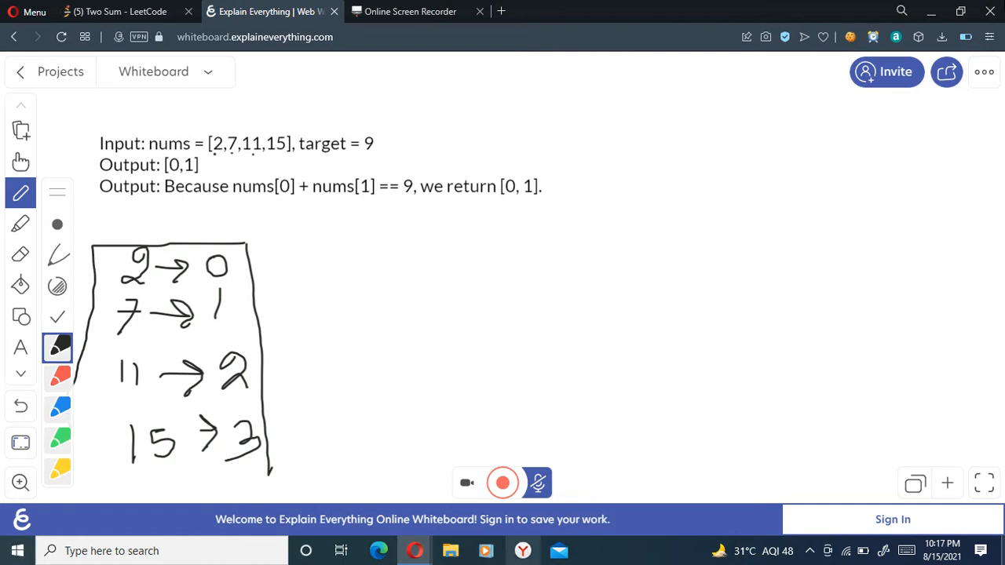
mouse_move(571, 182)
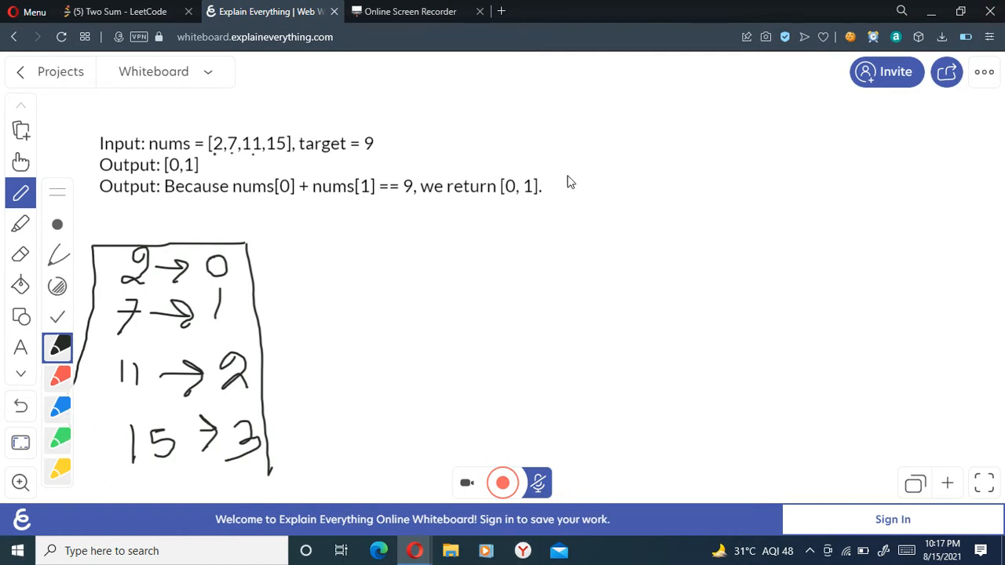
mouse_move(200, 283)
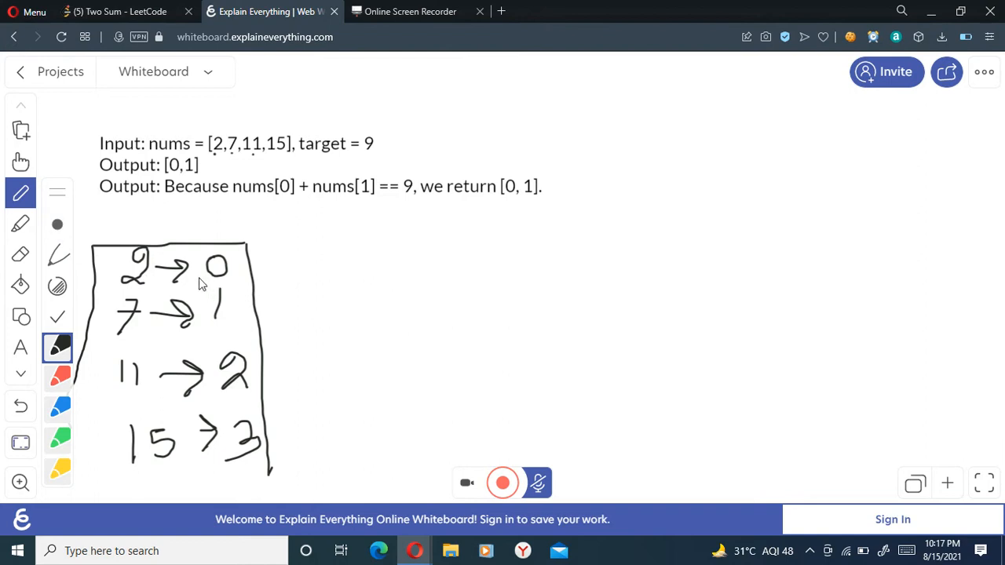
mouse_move(107, 275)
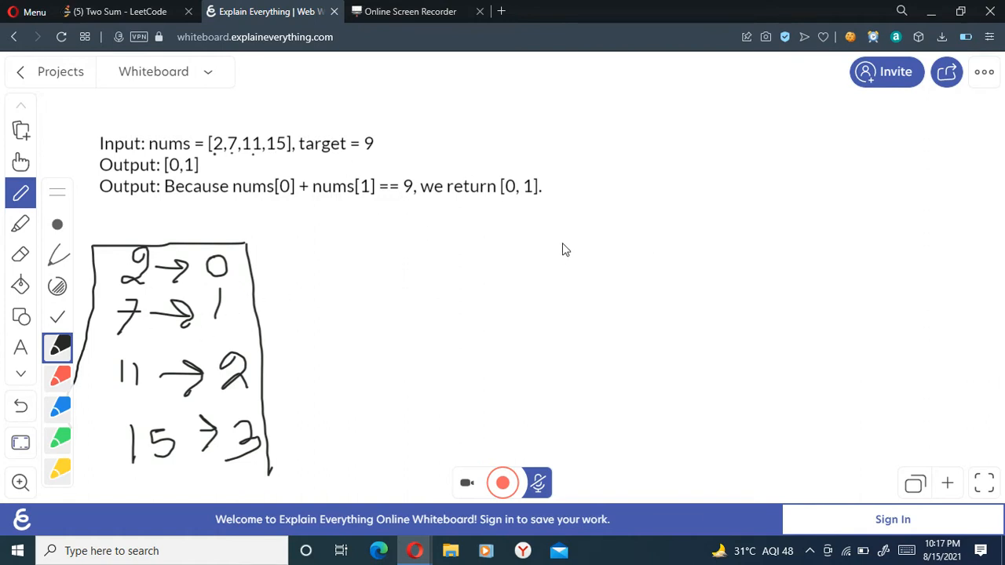
mouse_move(603, 132)
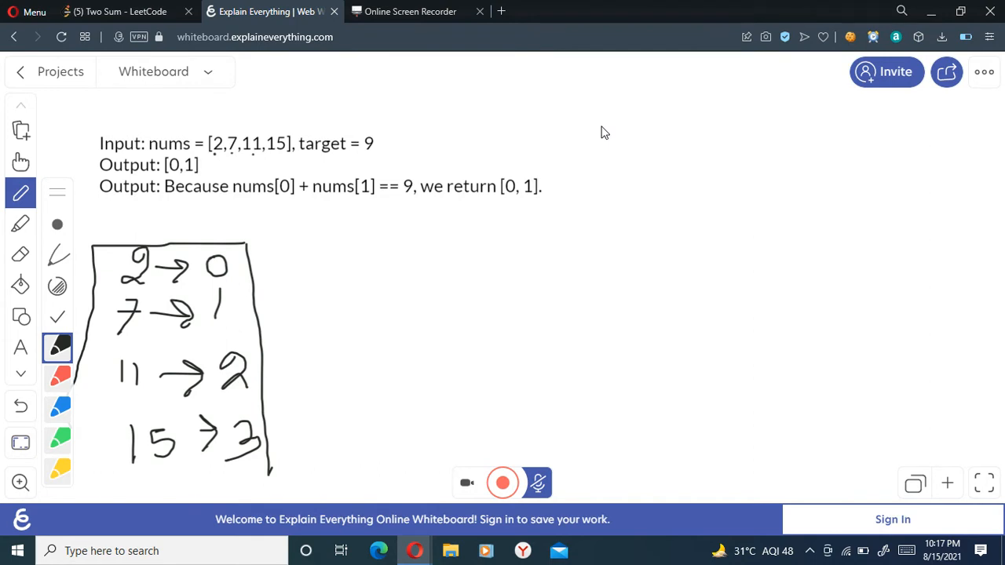
Handwrite the loop range i → 0 → n at the upper right
drag(600, 134, 625, 129)
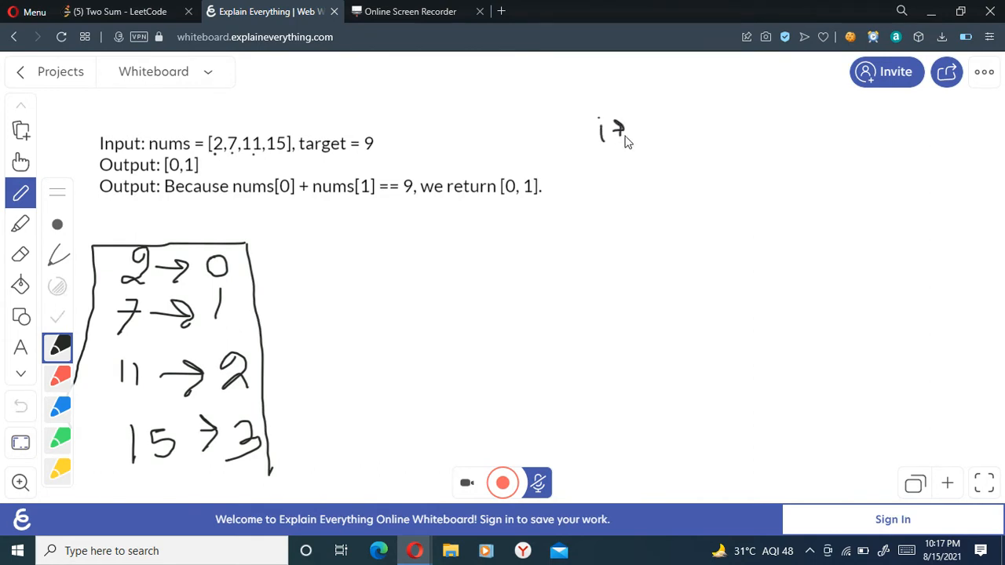
drag(636, 129, 699, 128)
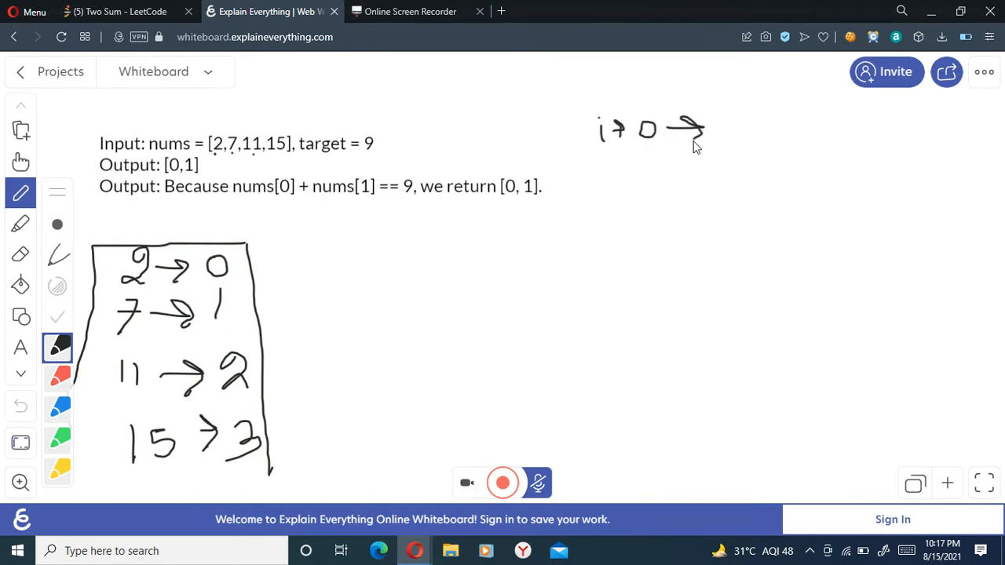
drag(714, 129, 741, 133)
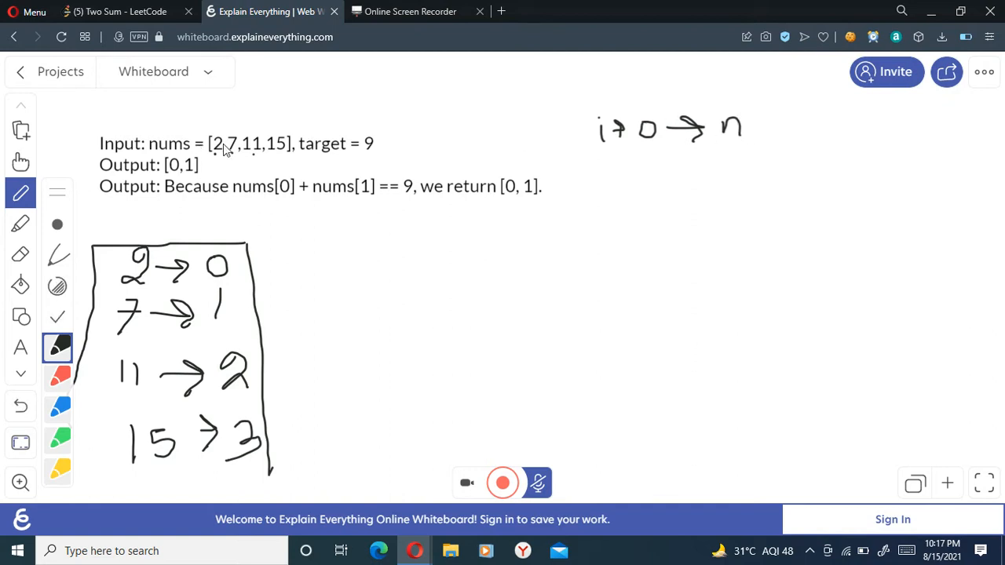
mouse_move(600, 179)
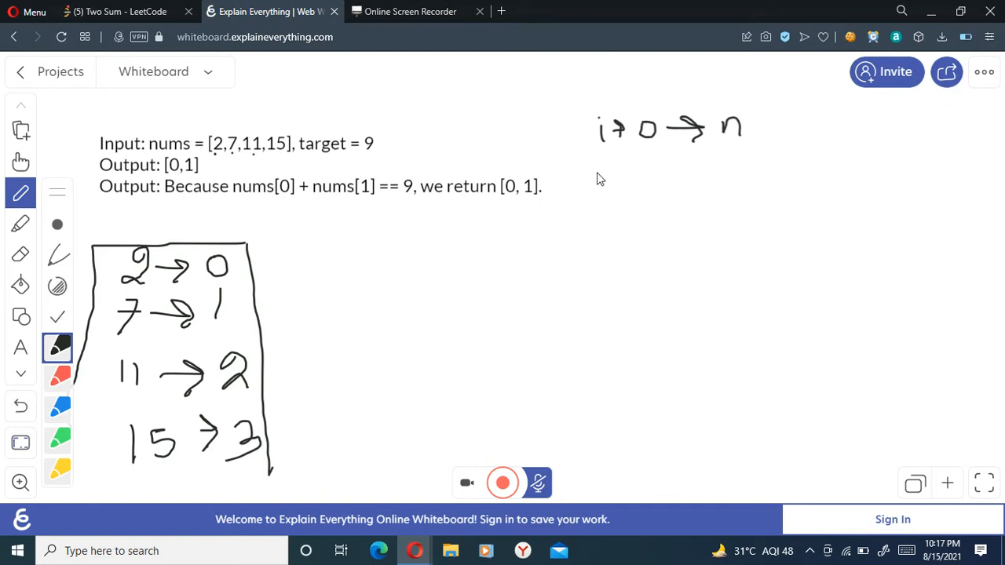
mouse_move(542, 195)
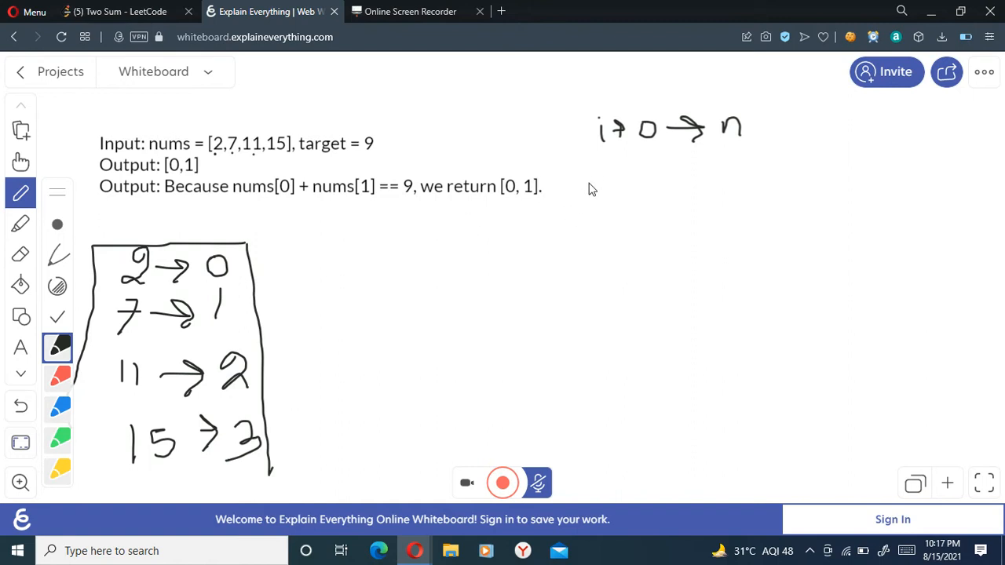
Write mp below the loop range and label the boxed map as mp
drag(581, 181, 625, 216)
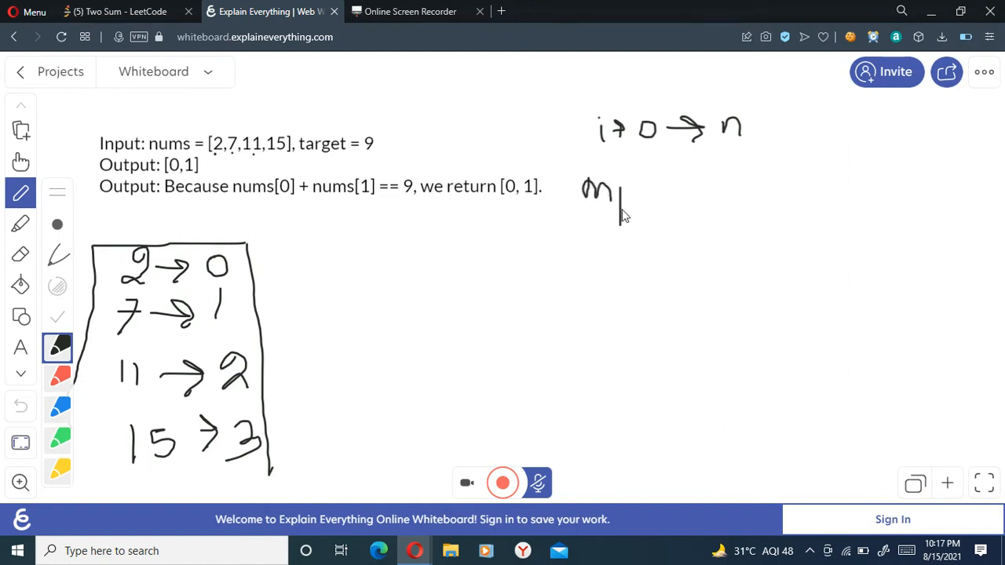
drag(620, 180, 631, 220)
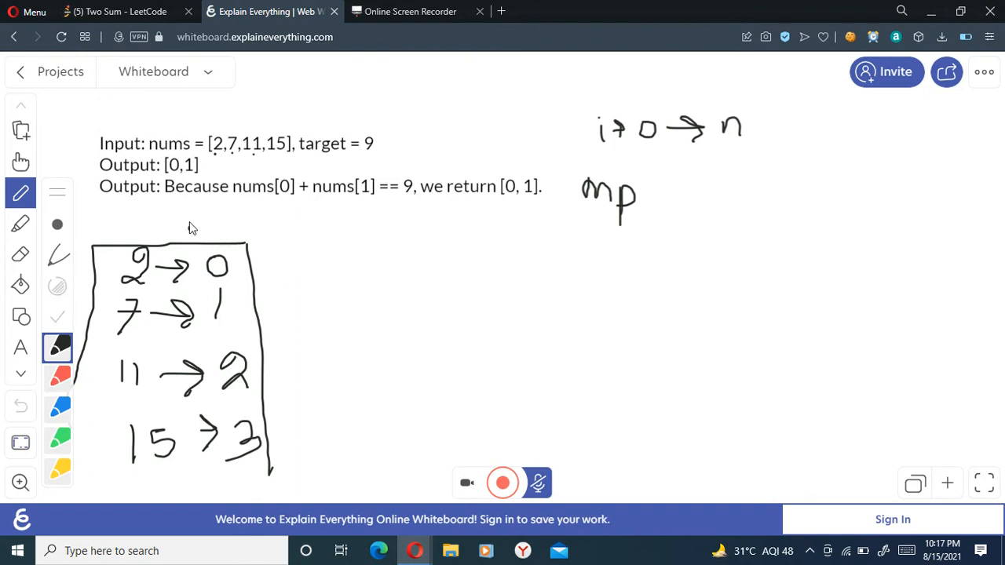
drag(192, 228, 239, 223)
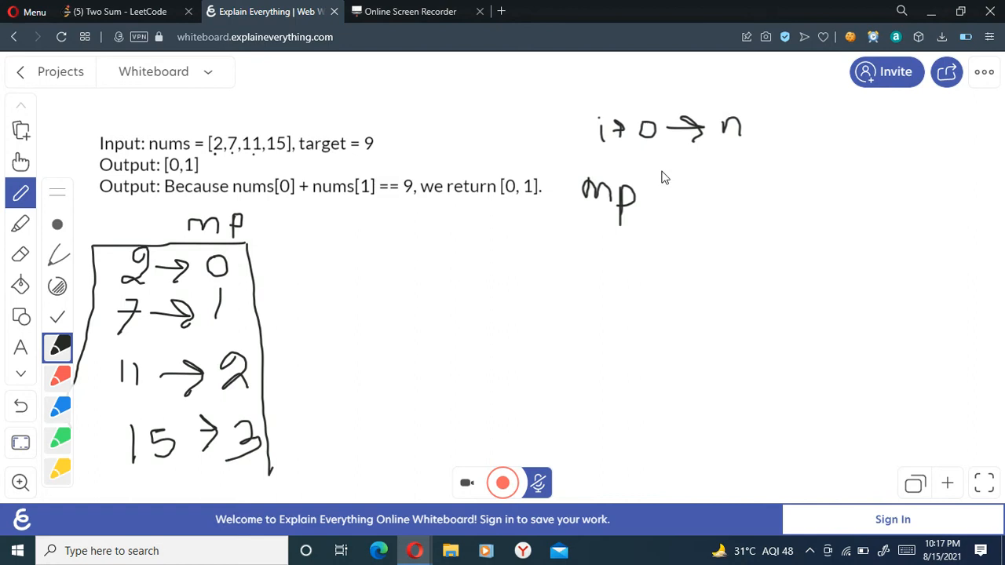
mouse_move(637, 203)
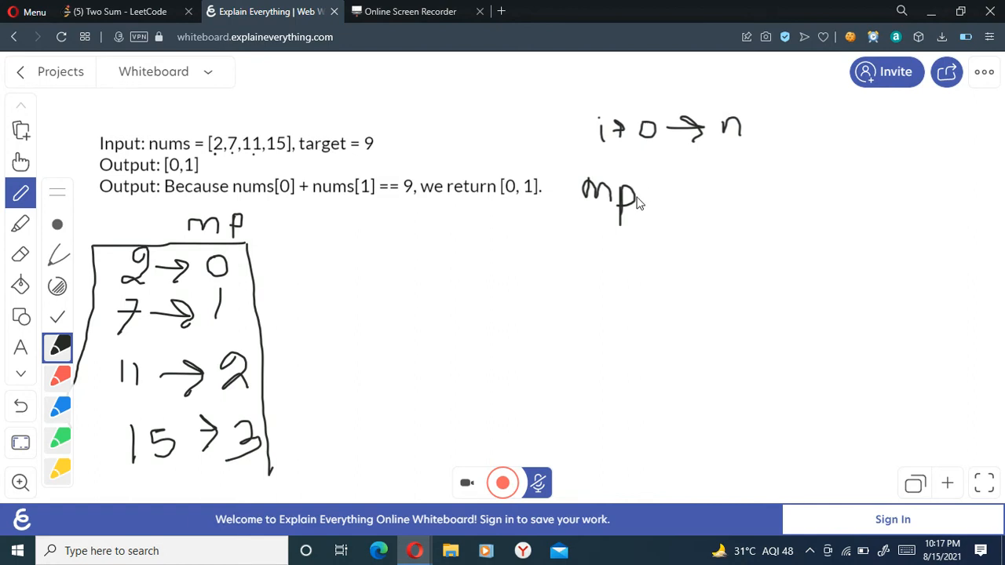
mouse_move(656, 183)
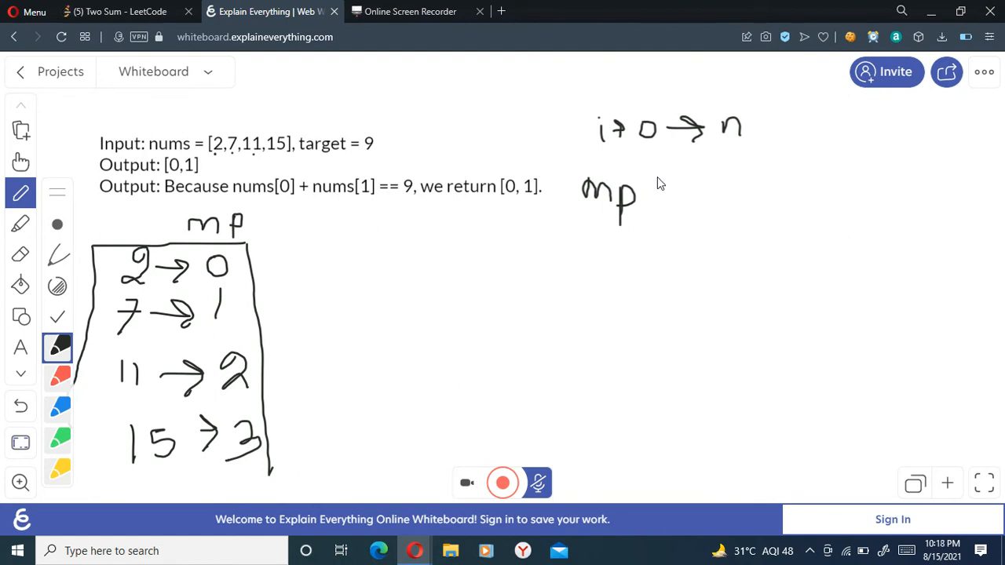
drag(657, 180, 651, 228)
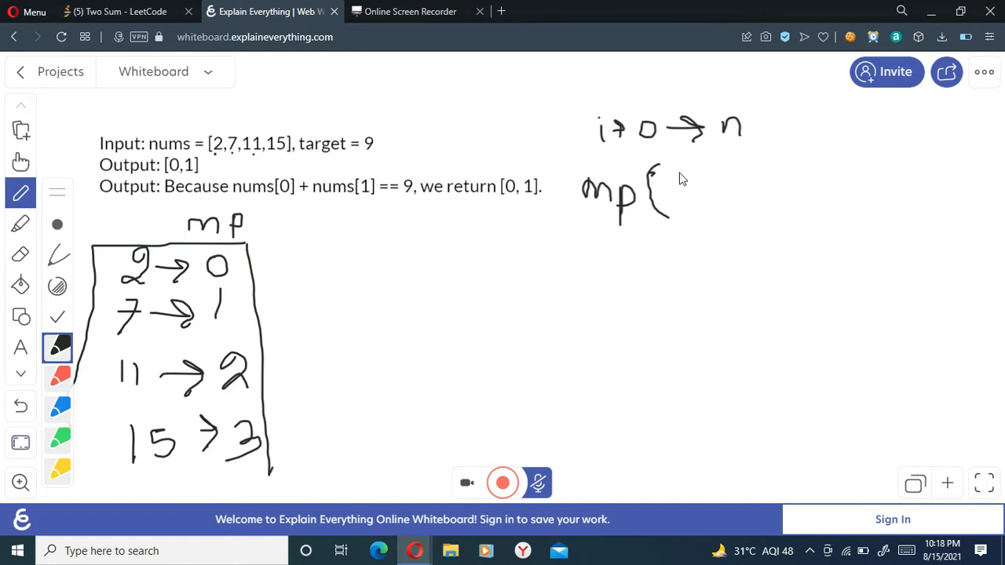
Complete the lookup expression mp(target − nums[i])
drag(667, 189, 691, 197)
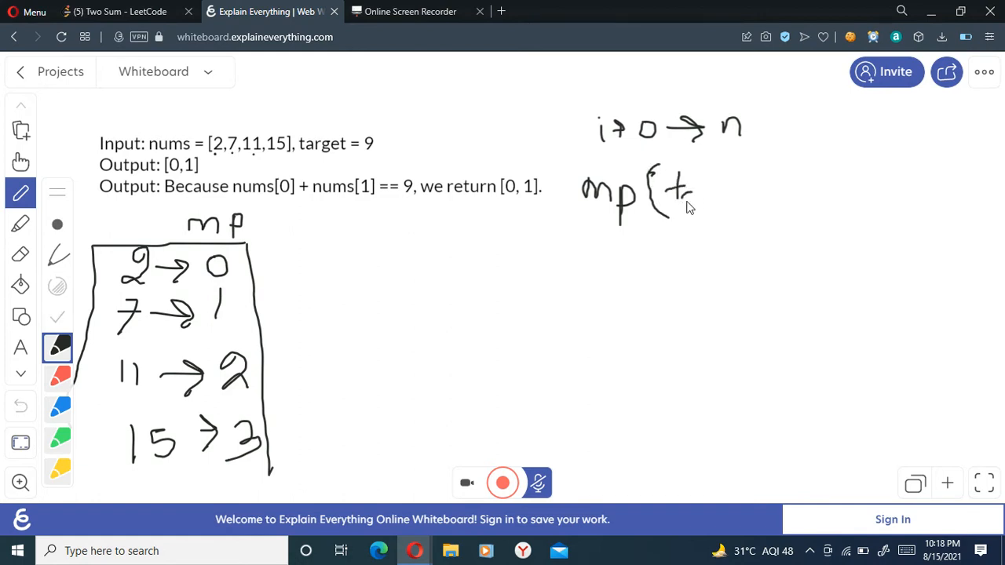
drag(691, 196, 735, 204)
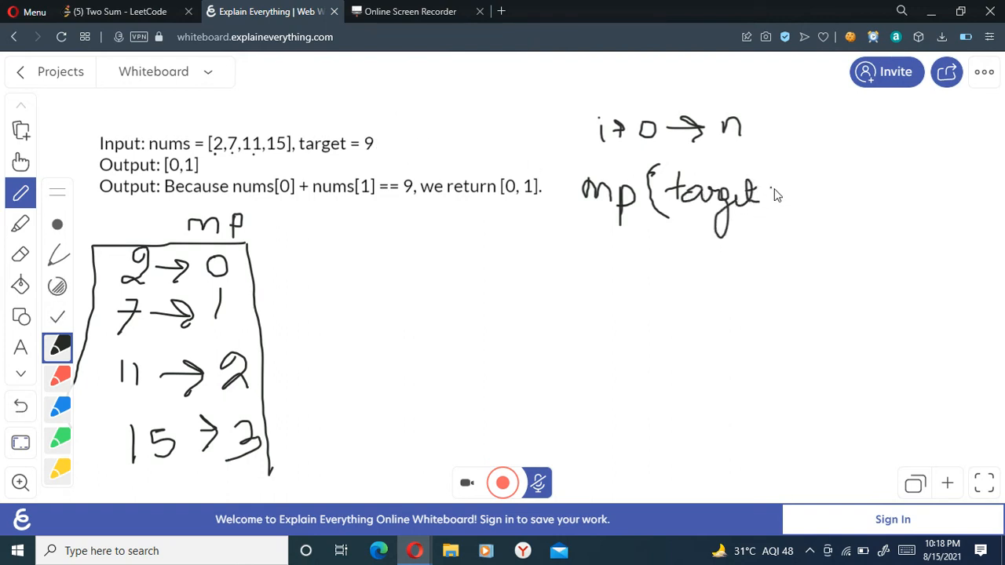
drag(773, 192, 824, 196)
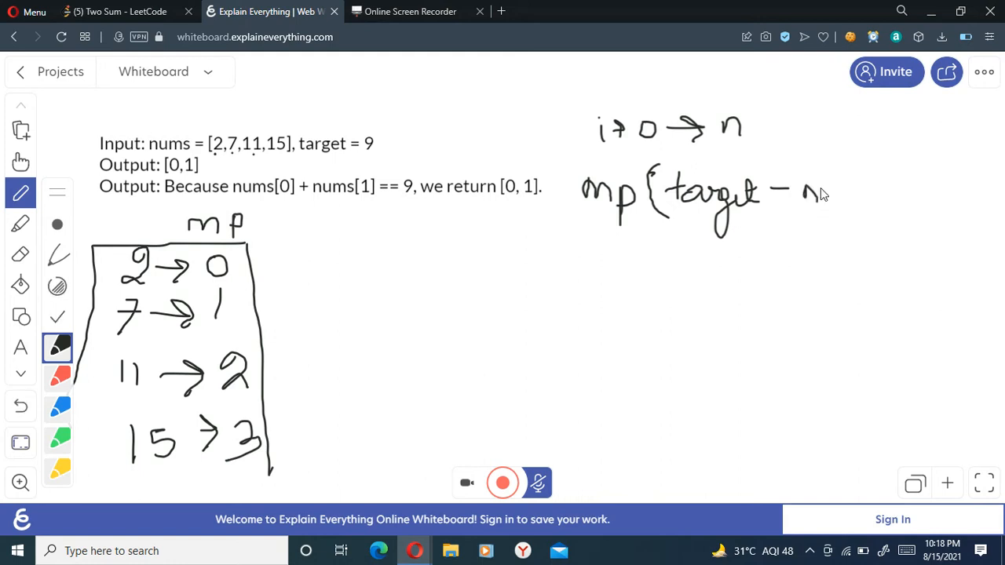
drag(803, 196, 840, 196)
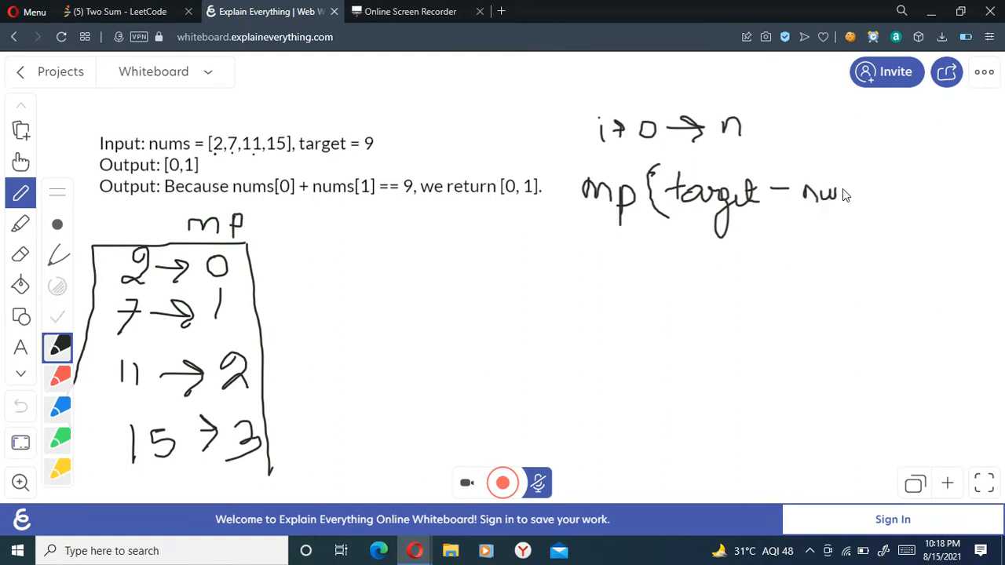
drag(832, 196, 887, 192)
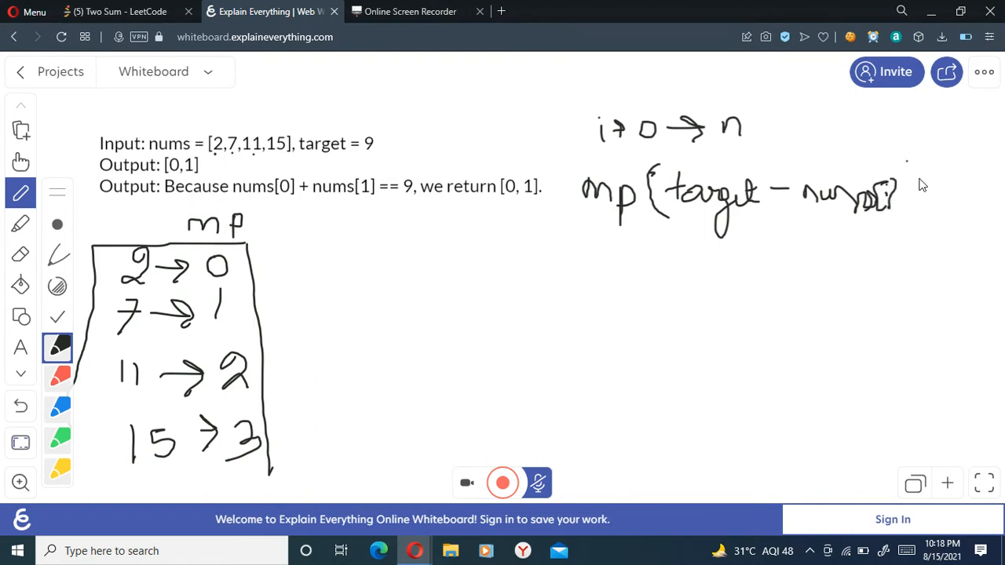
drag(911, 173, 924, 220)
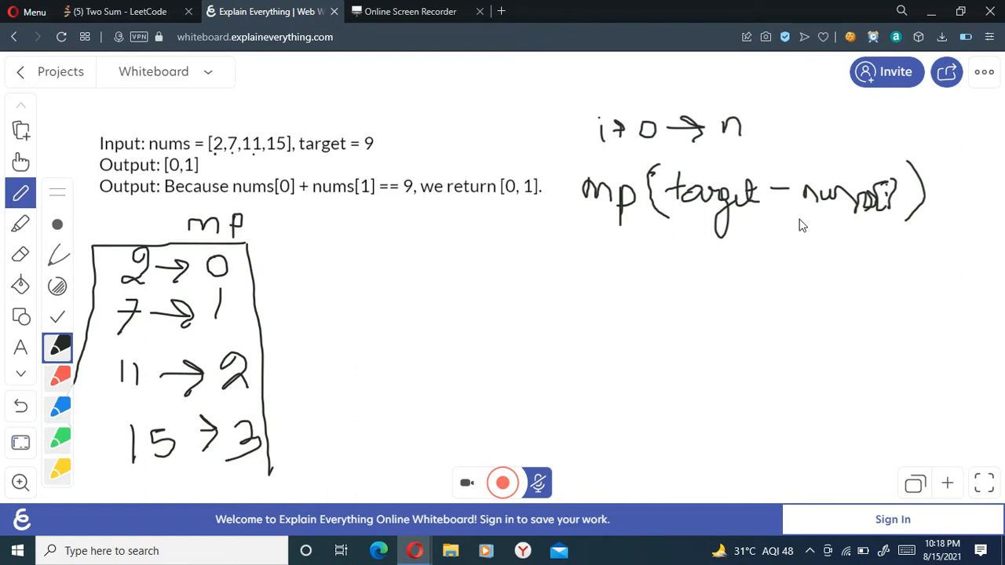
mouse_move(486, 296)
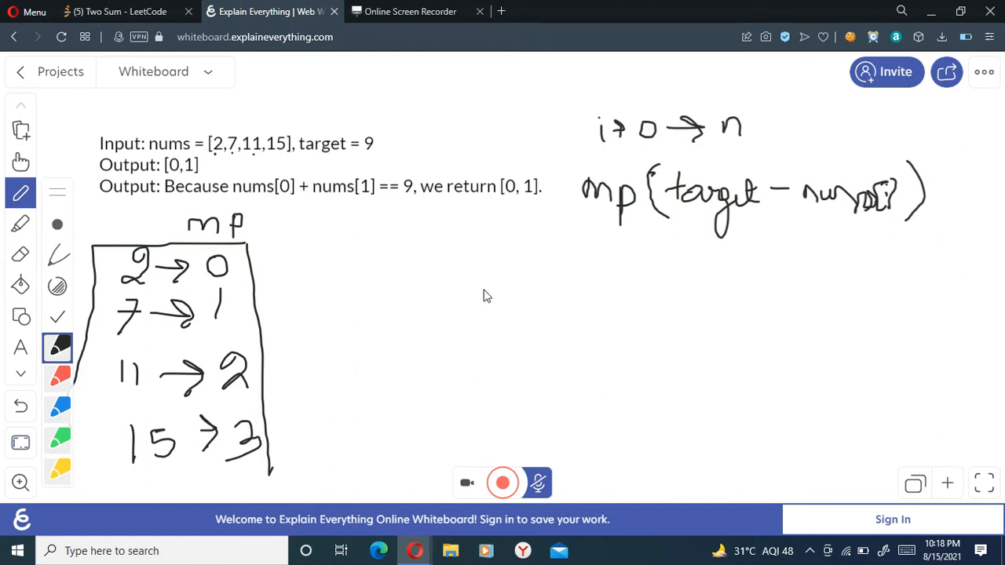
mouse_move(825, 220)
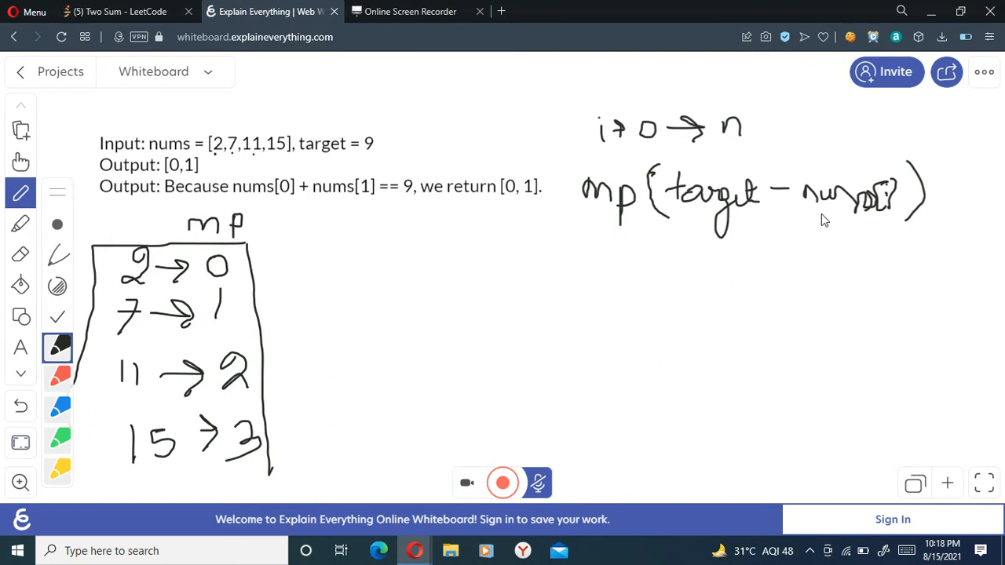
mouse_move(828, 226)
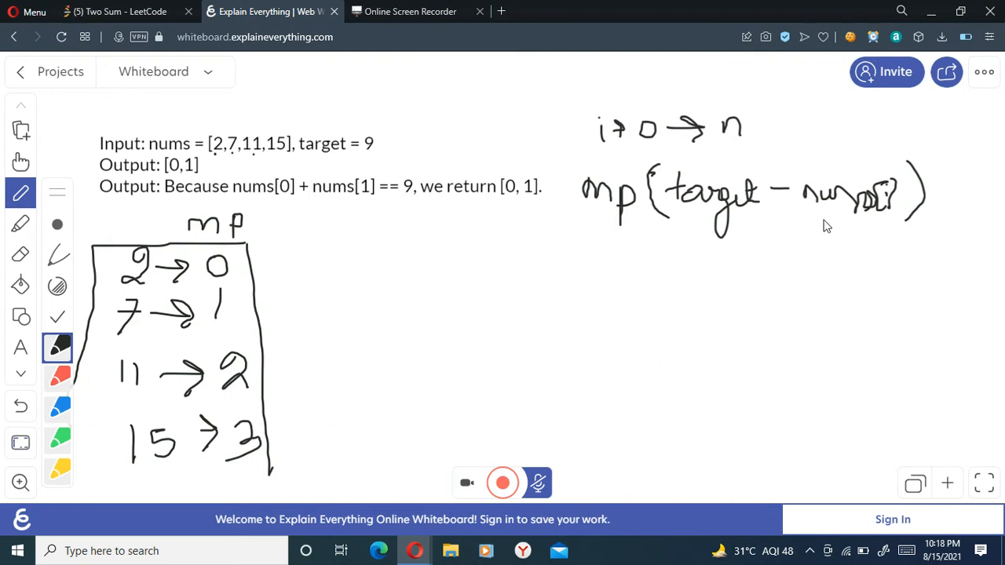
mouse_move(217, 171)
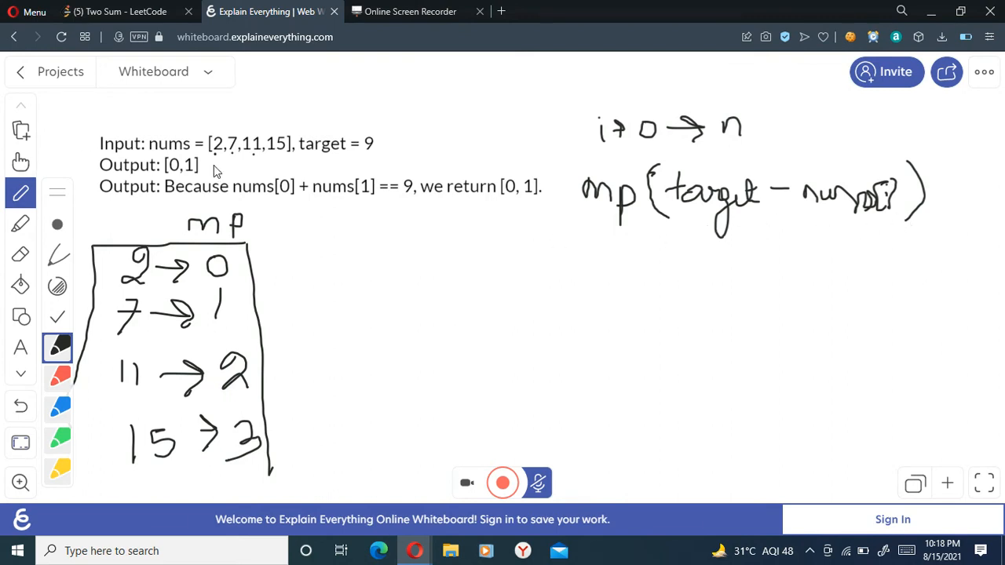
mouse_move(936, 197)
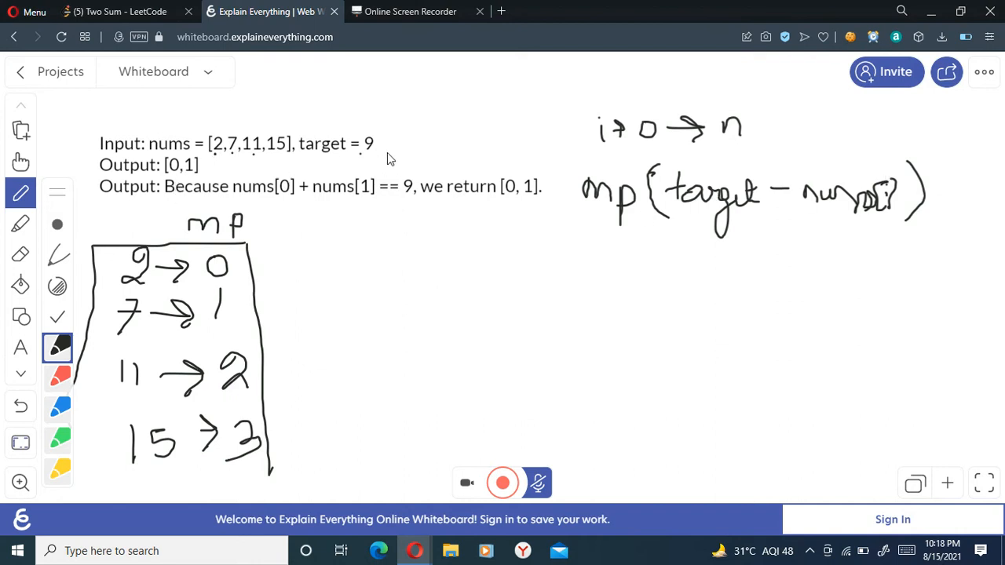
Underline target 9, write complement 7, rule under 2→0, and draw a new empty map box
drag(362, 154, 389, 154)
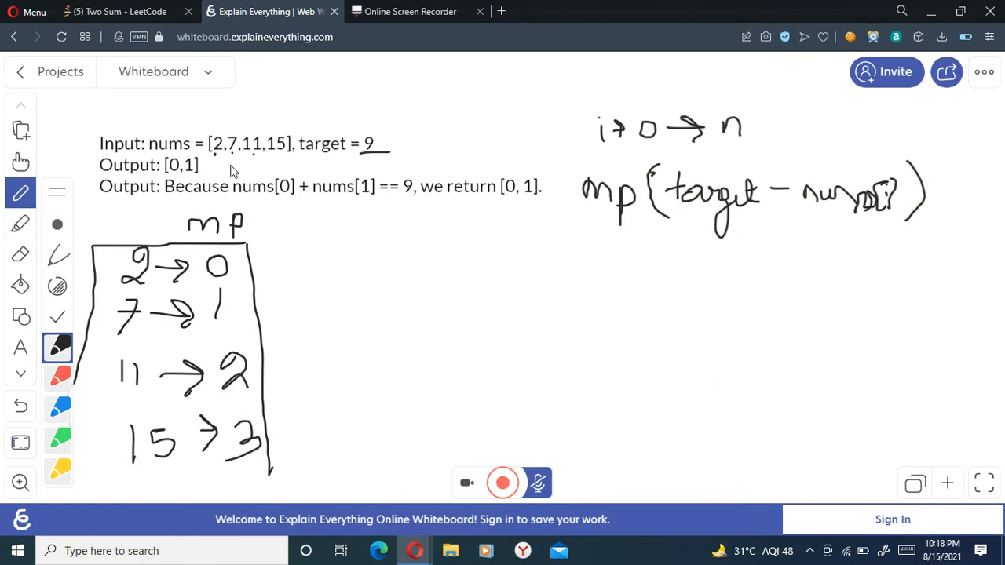
drag(373, 228, 380, 264)
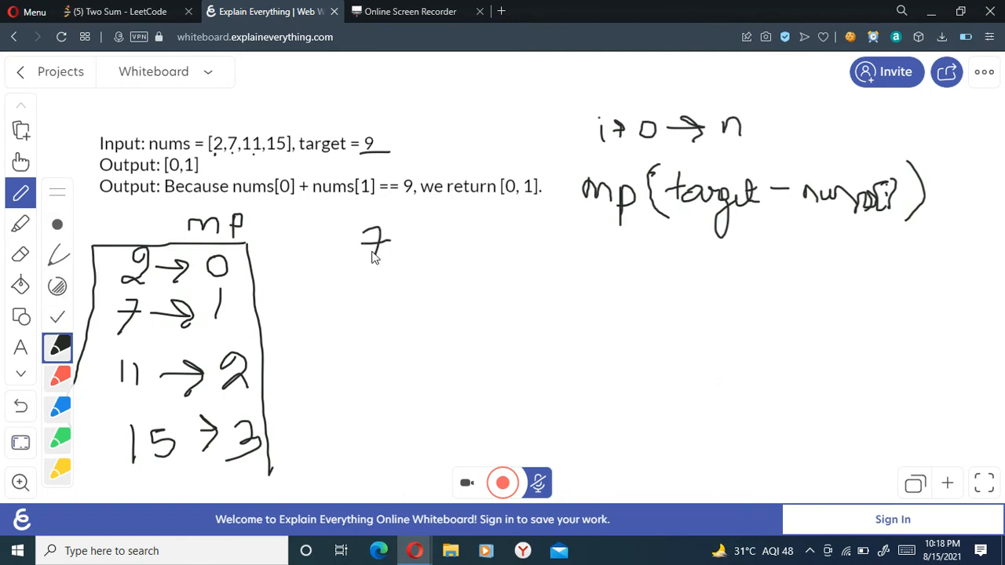
mouse_move(249, 441)
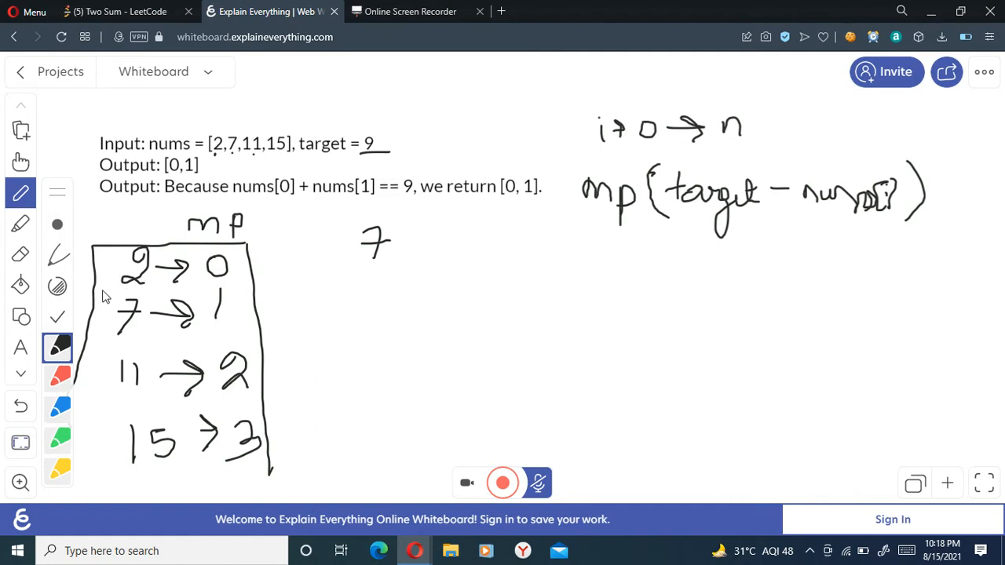
drag(102, 285, 244, 286)
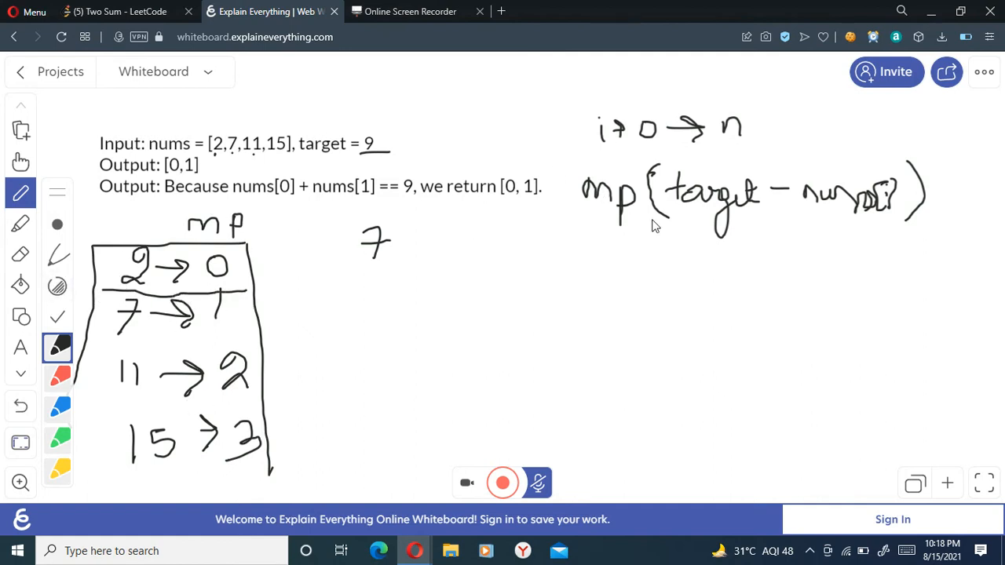
mouse_move(210, 171)
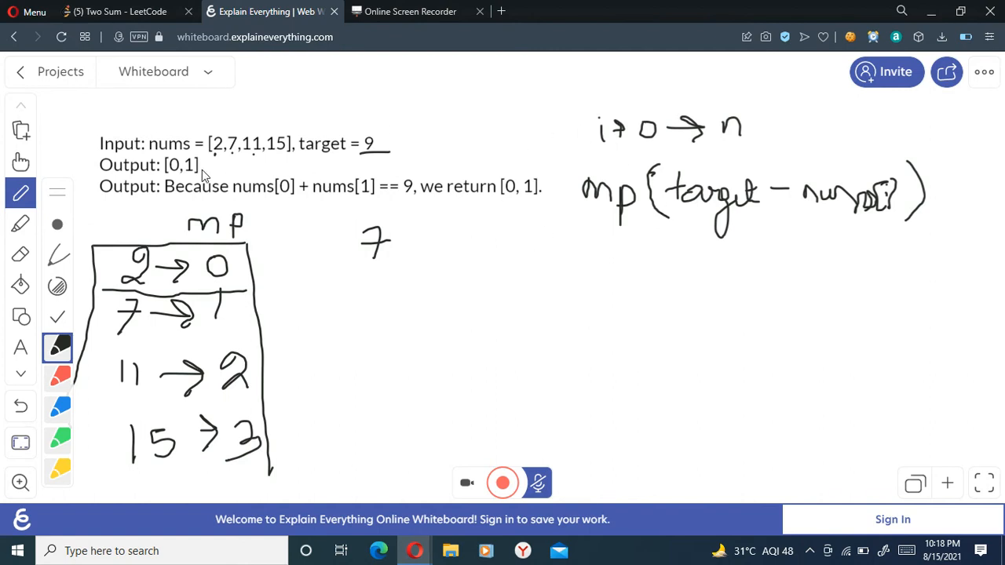
drag(311, 254, 320, 447)
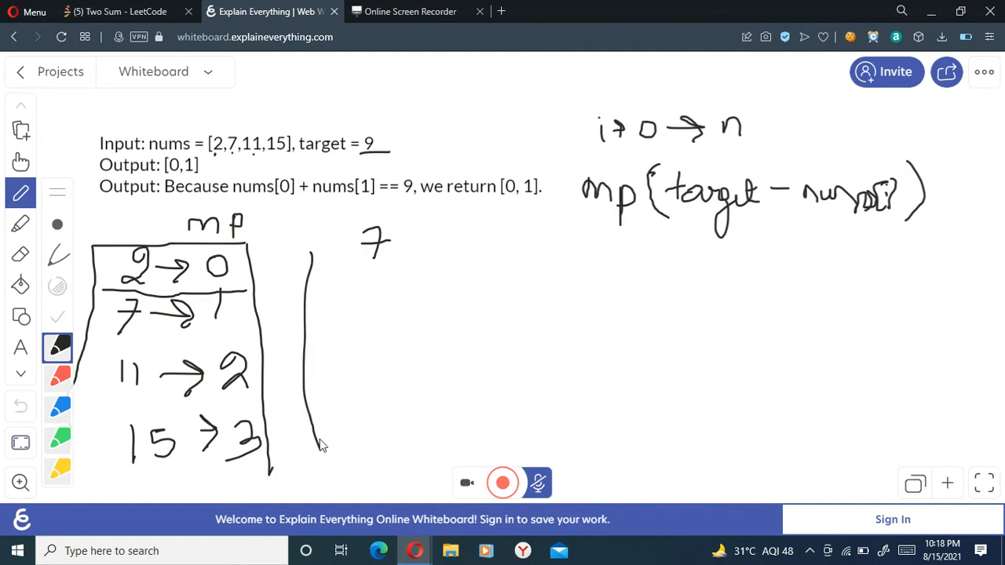
drag(314, 251, 447, 416)
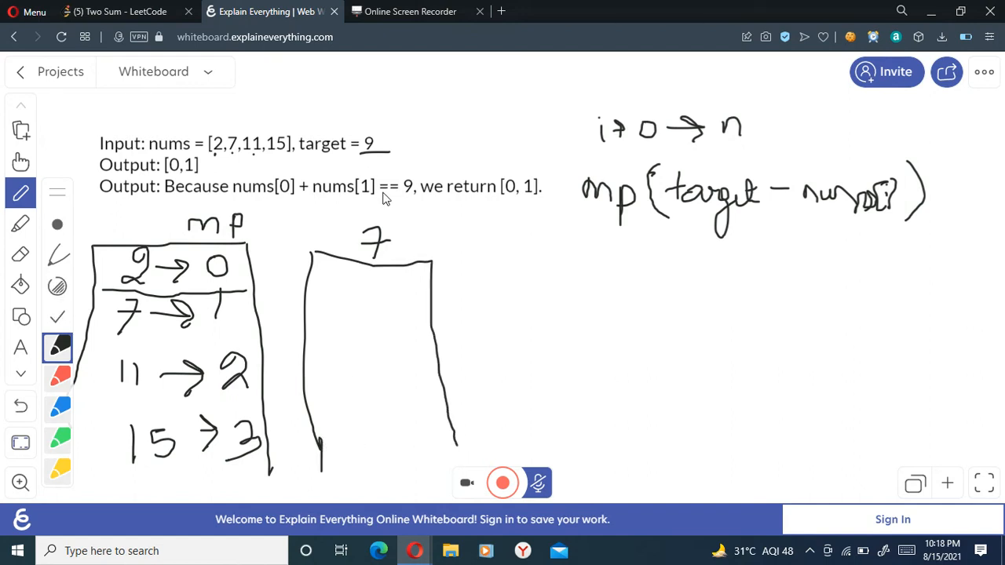
mouse_move(497, 255)
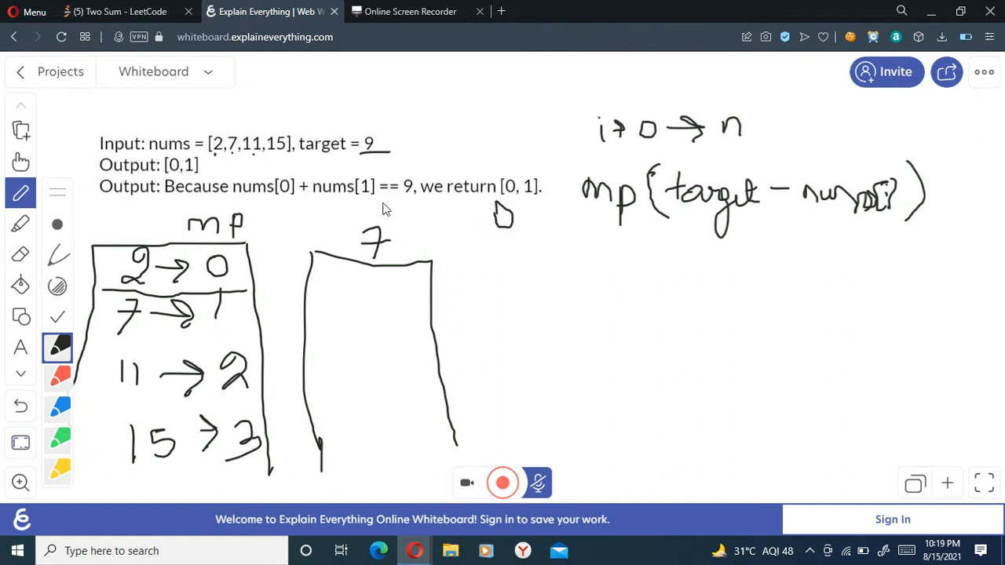
mouse_move(685, 264)
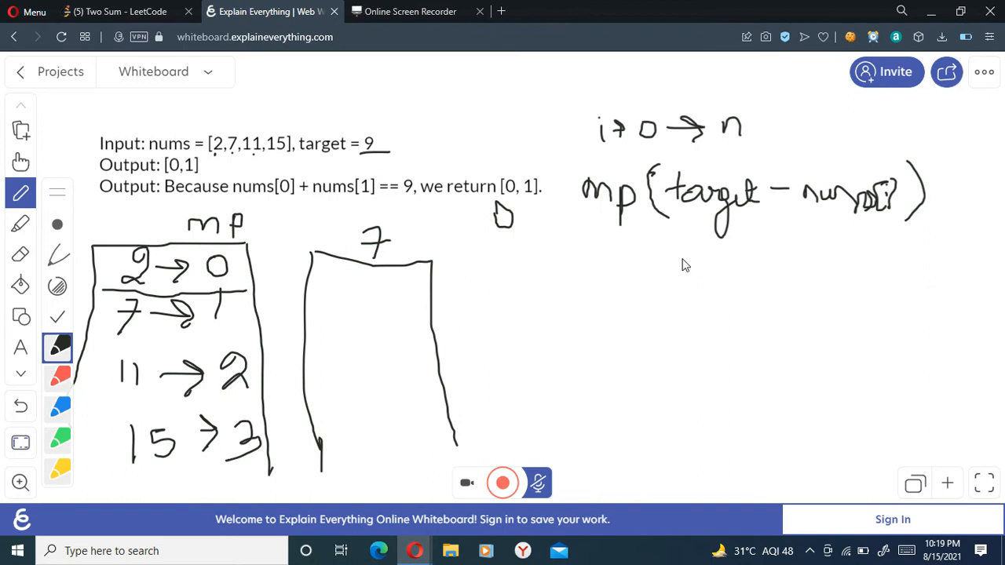
mouse_move(647, 344)
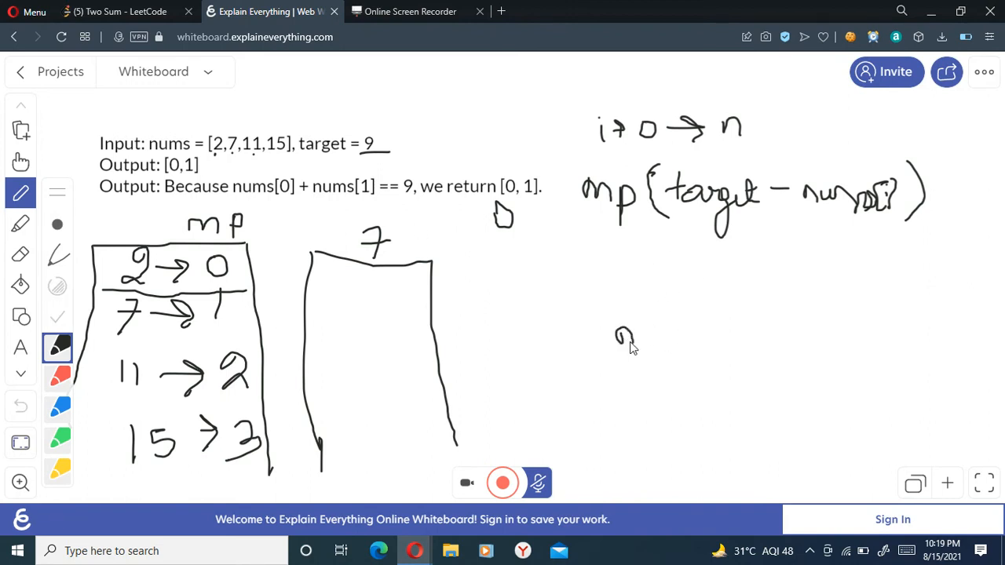
Write mp[n[i]] = i; and put the entry 2→0 into the new map
drag(621, 346, 668, 361)
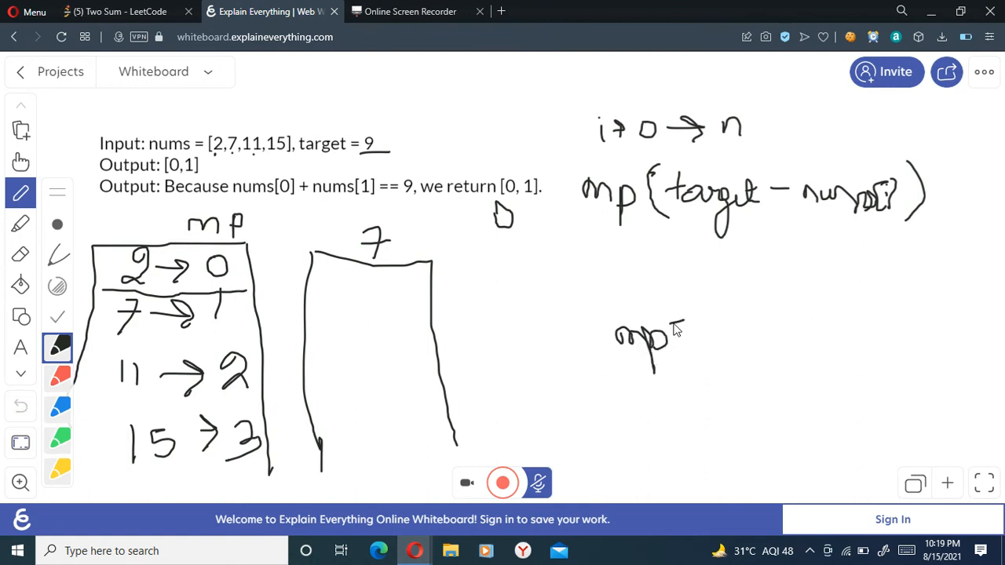
drag(676, 329, 688, 358)
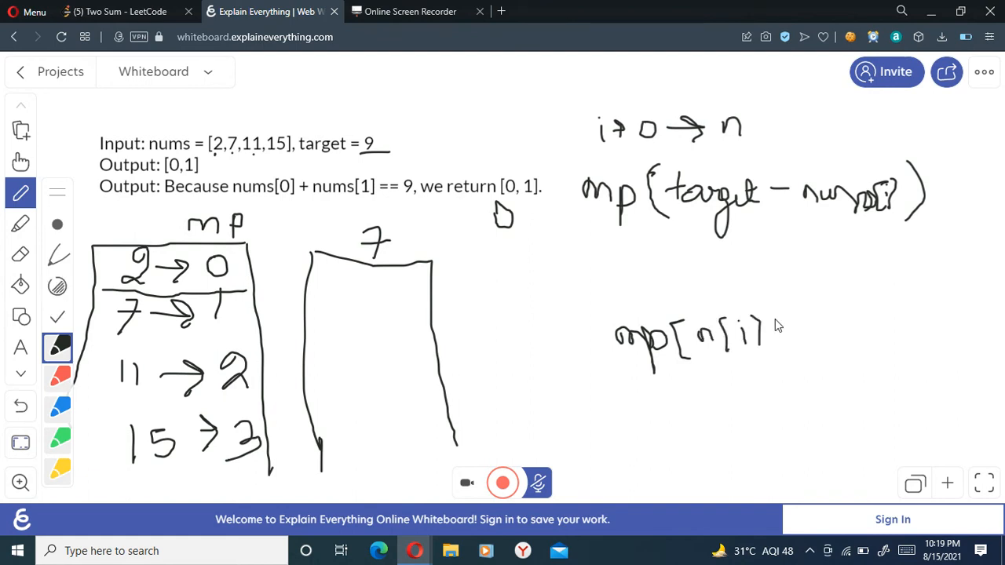
drag(777, 325, 798, 343)
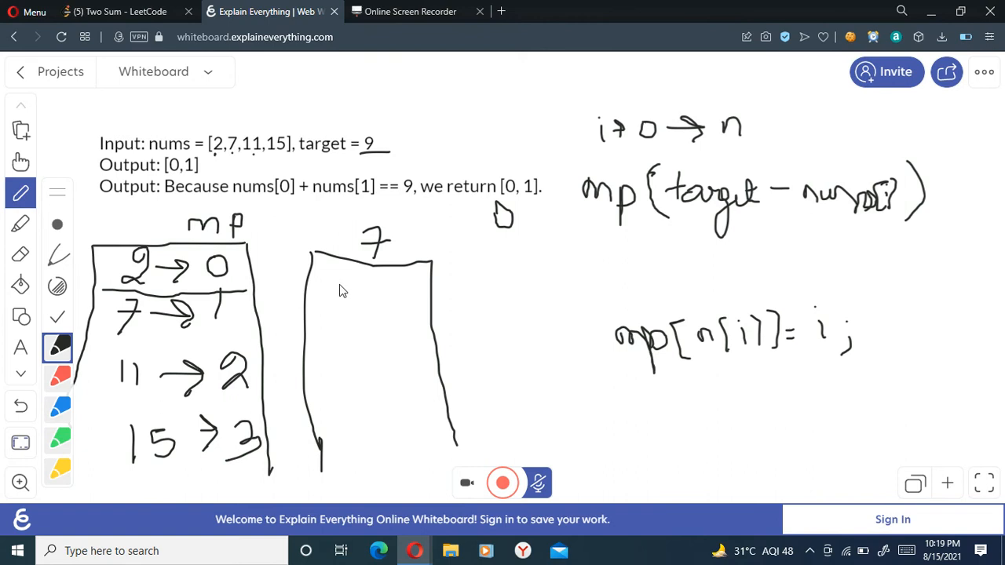
drag(322, 282, 365, 295)
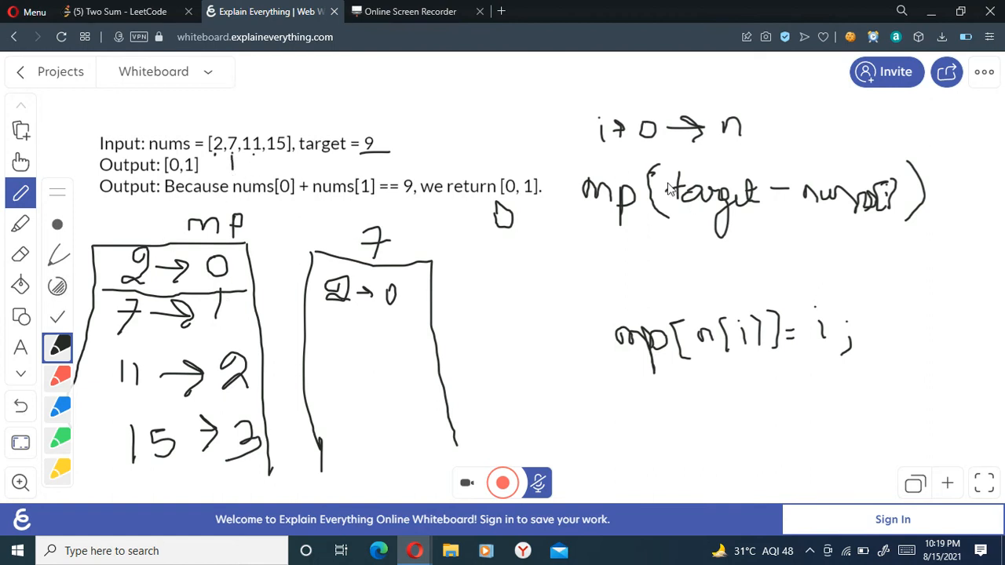
mouse_move(653, 175)
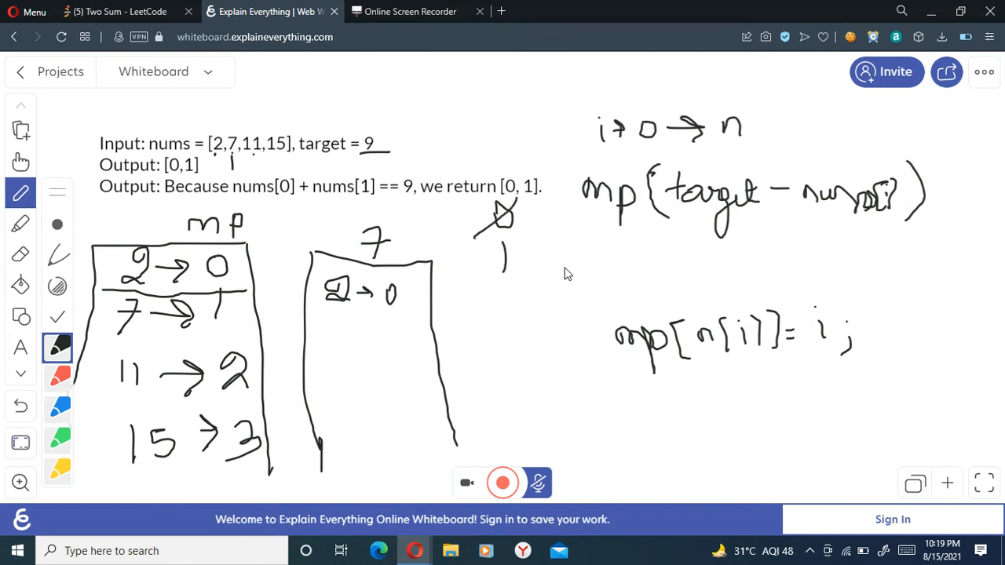
mouse_move(449, 169)
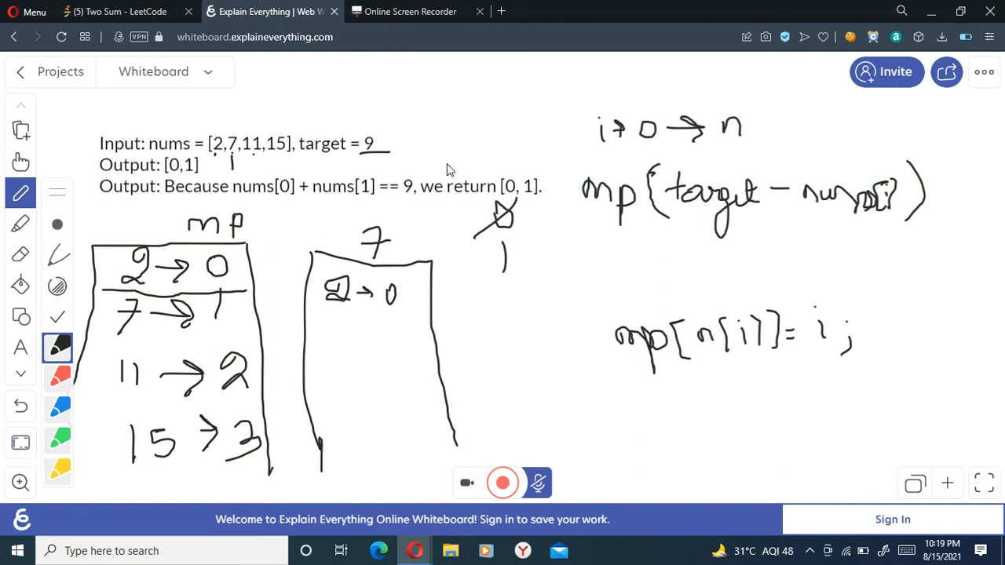
mouse_move(203, 157)
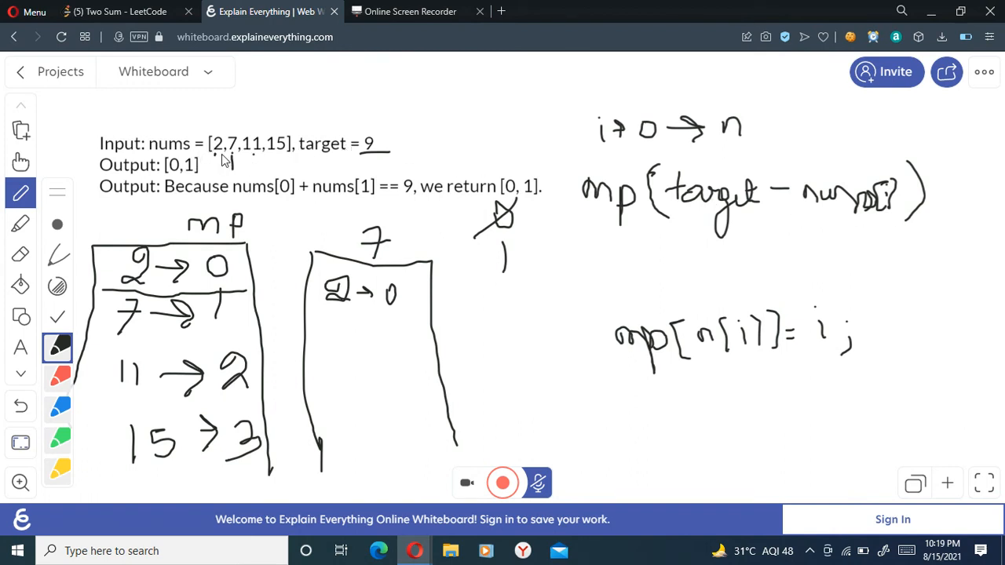
Underline 2→0 and write set mp(t − nums[i], i) beneath the lookup
drag(333, 314, 401, 314)
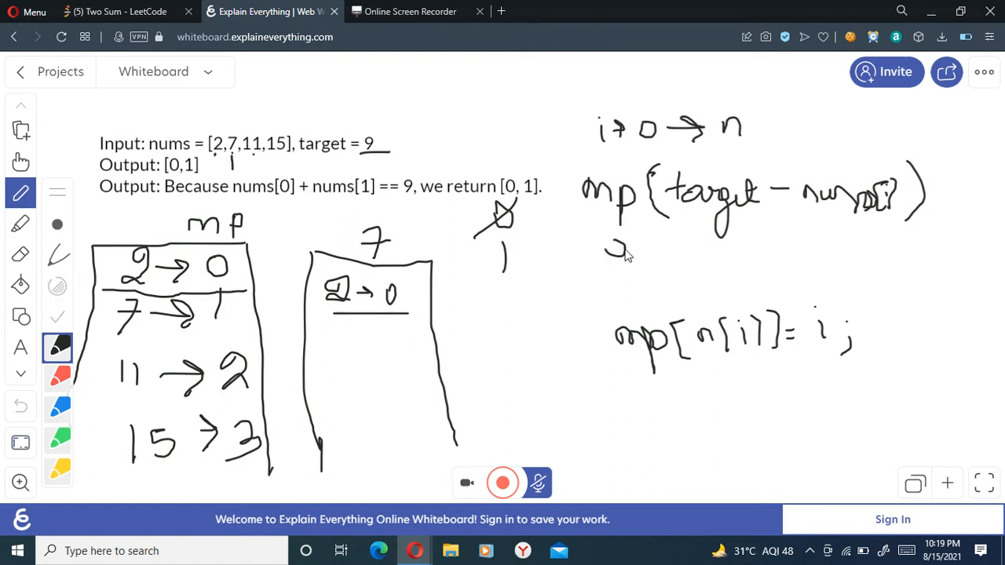
drag(610, 248, 651, 251)
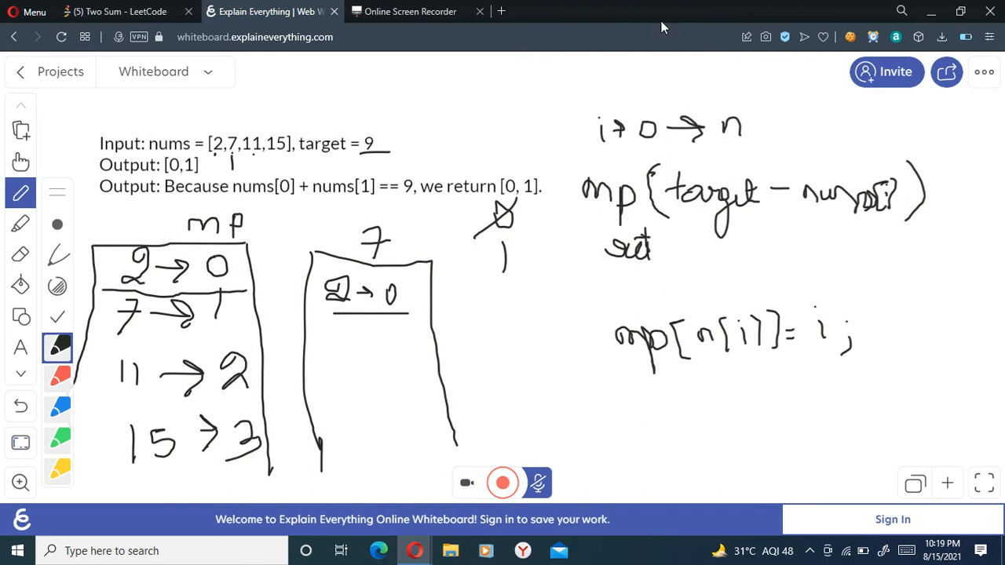
mouse_move(730, 342)
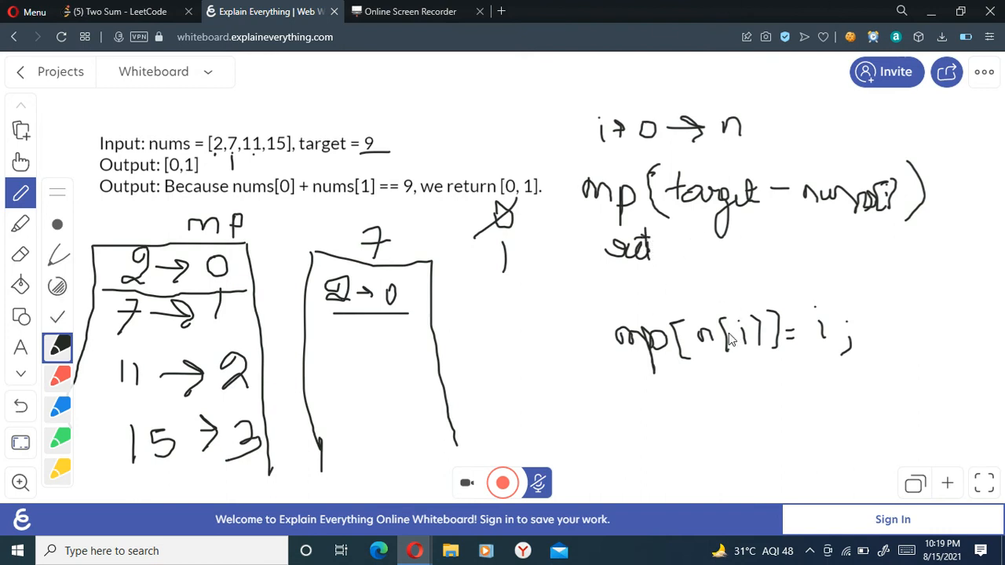
mouse_move(464, 320)
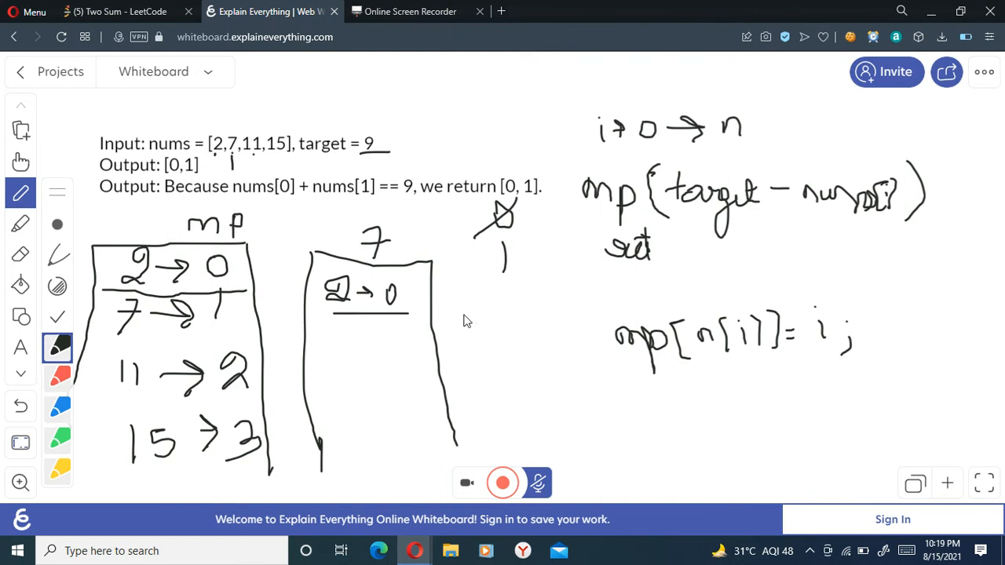
mouse_move(691, 245)
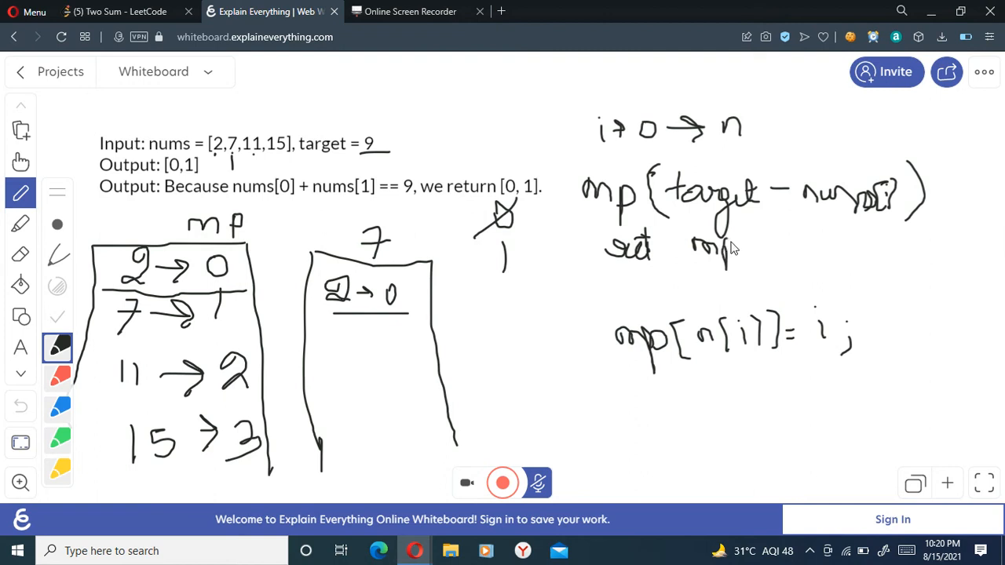
drag(735, 252, 746, 264)
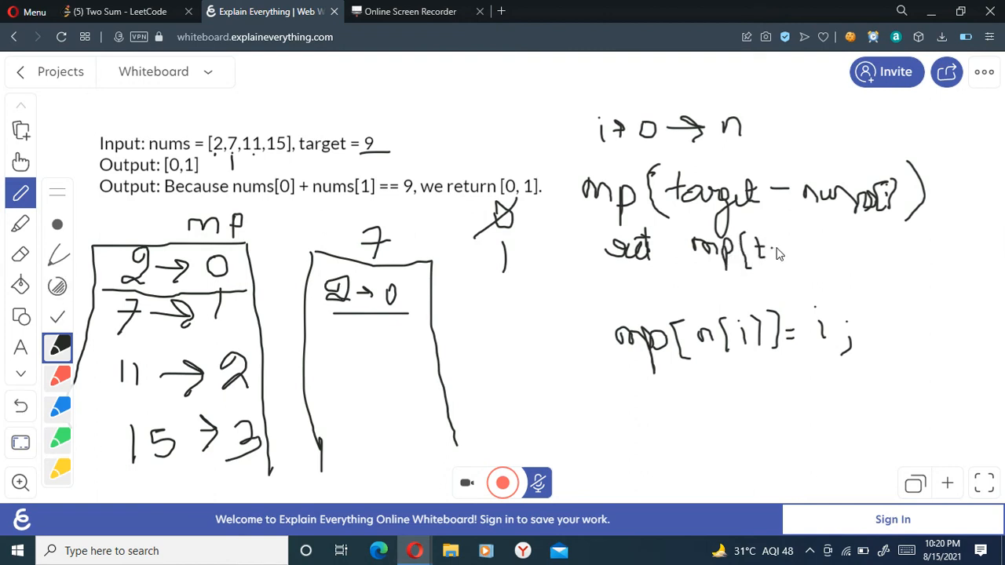
drag(772, 251, 809, 259)
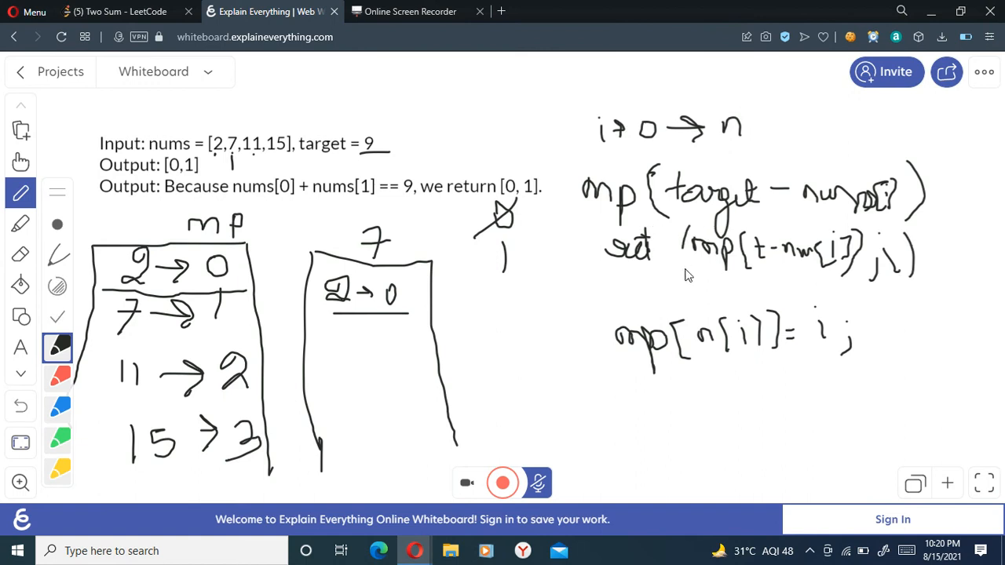
mouse_move(699, 267)
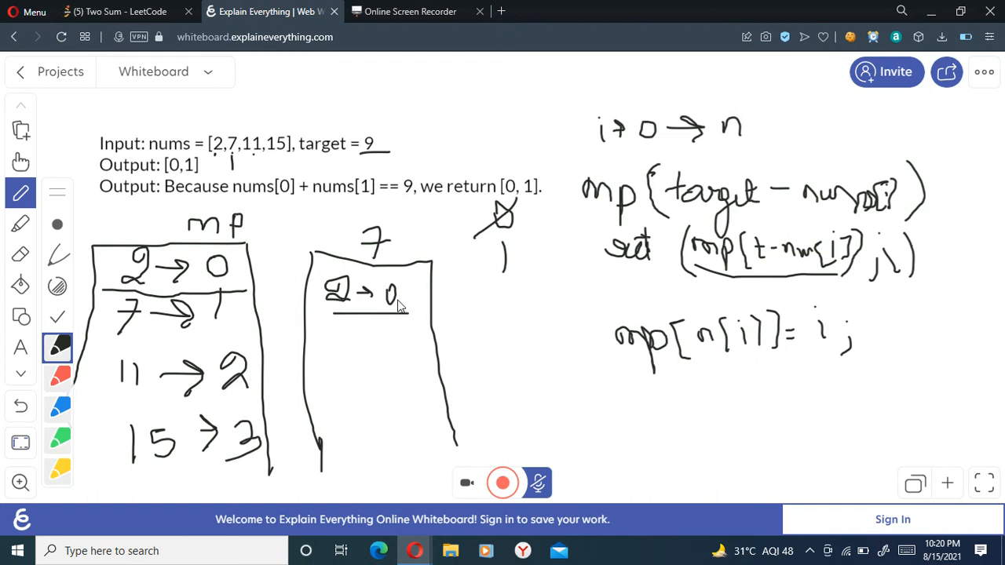
Mark the match, write the result [0,1], and note O(N) complexity
drag(484, 296, 503, 314)
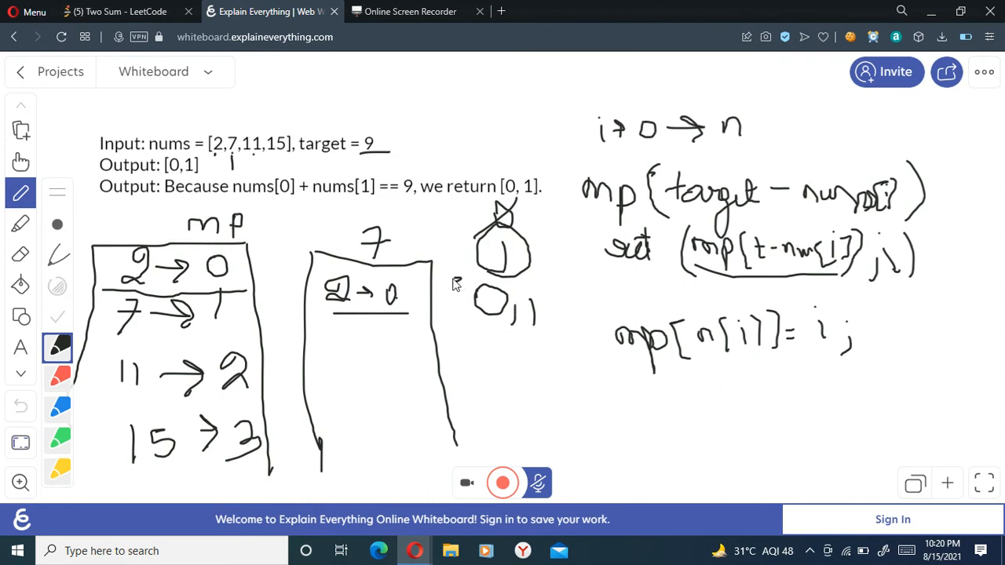
drag(471, 275, 562, 354)
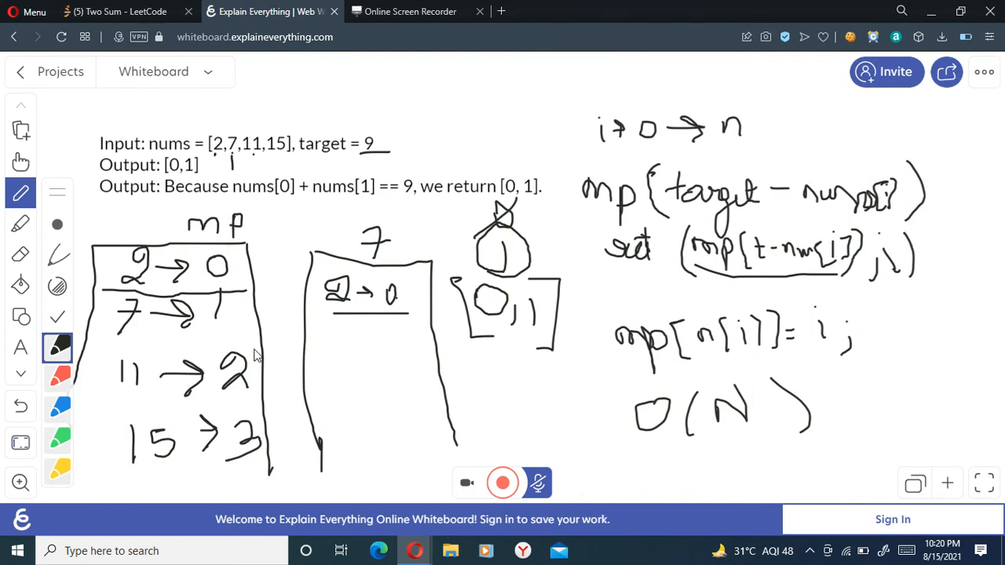
mouse_move(697, 440)
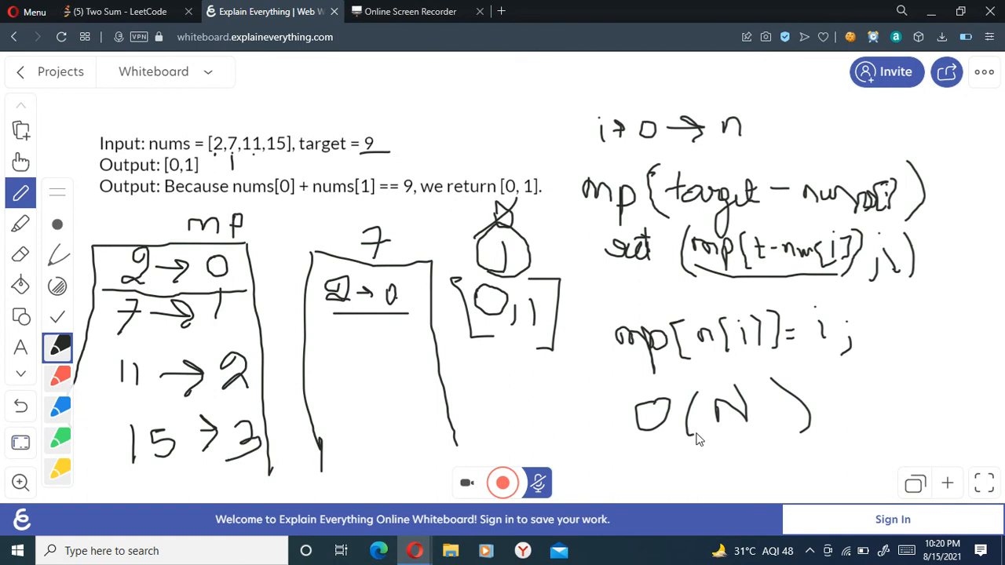
drag(636, 471, 683, 490)
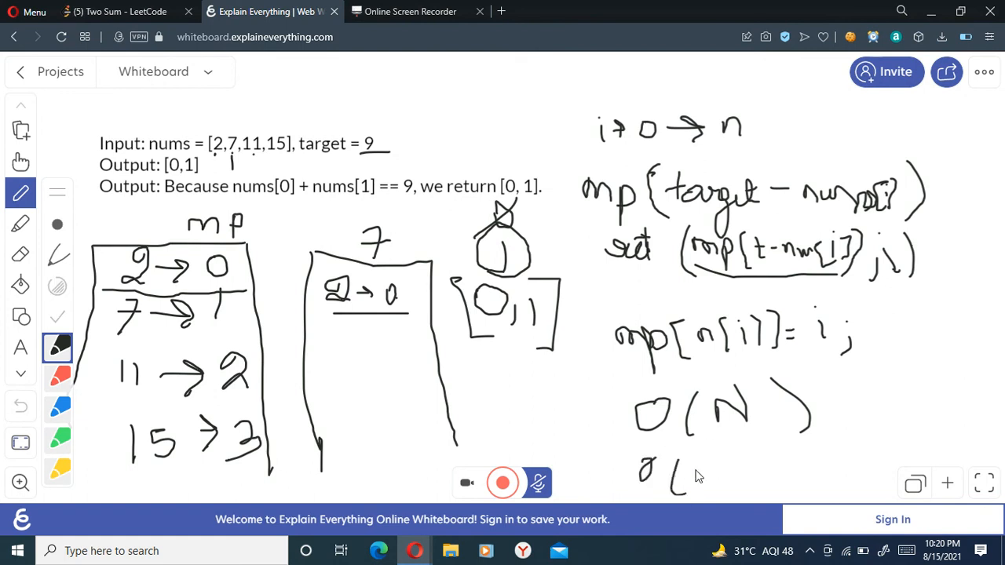
drag(641, 472, 746, 471)
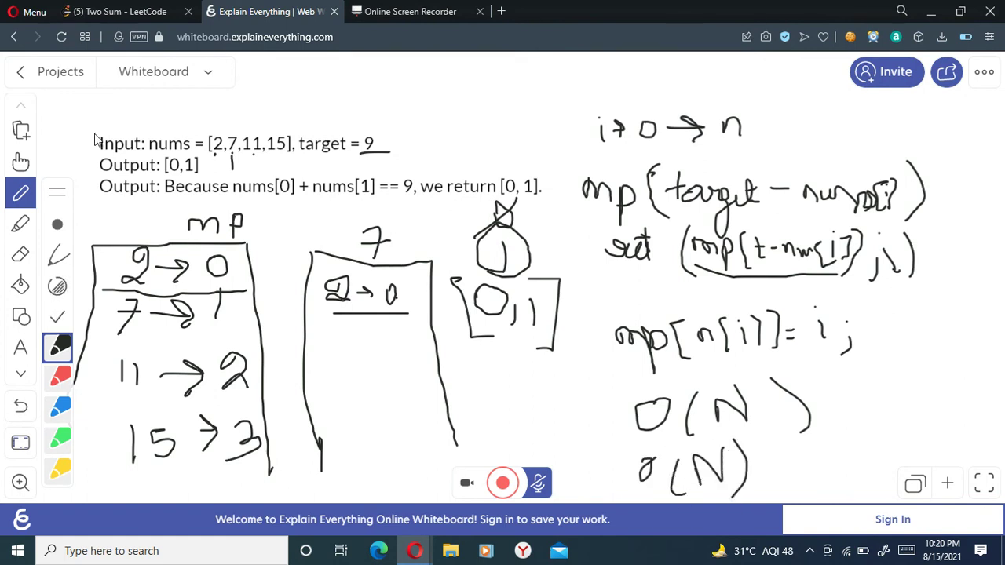
Point out the map lookup condition and early return in the LeetCode code
click(110, 12)
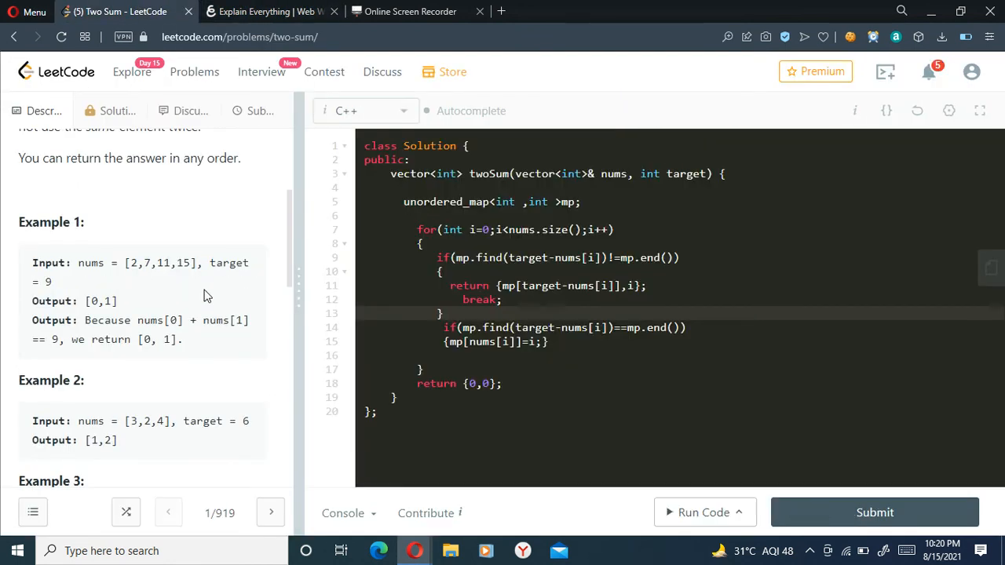
click(469, 201)
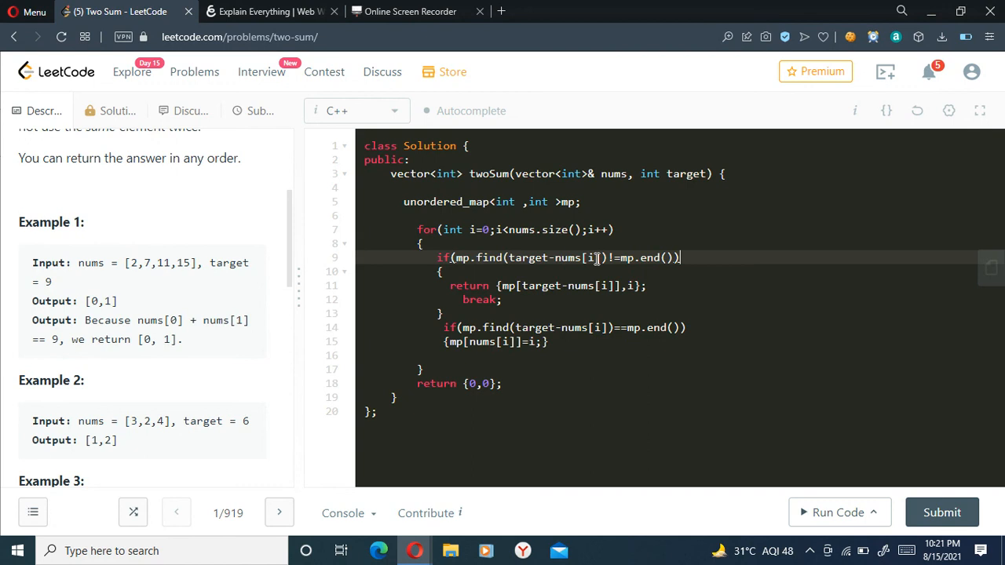
mouse_move(367, 22)
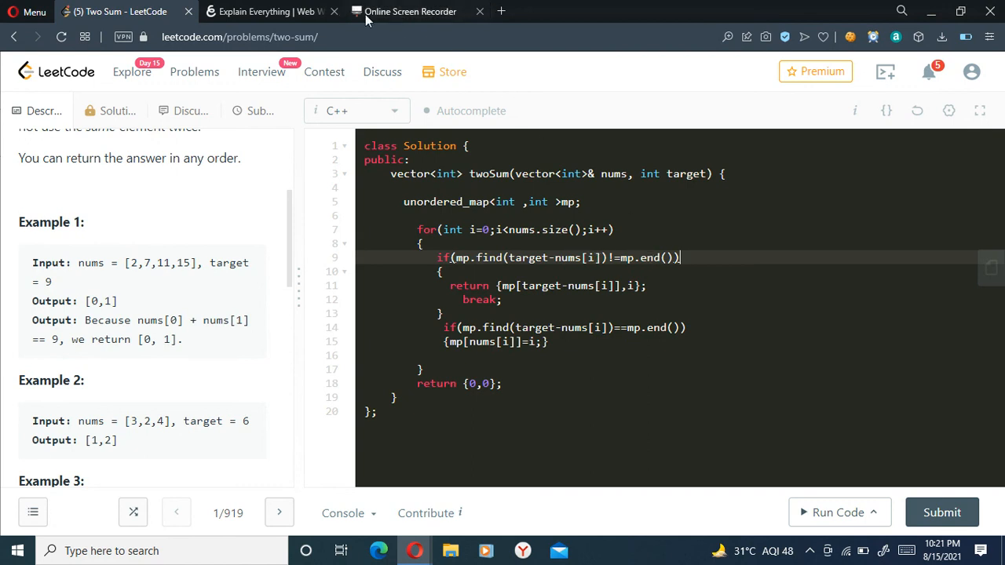
click(270, 11)
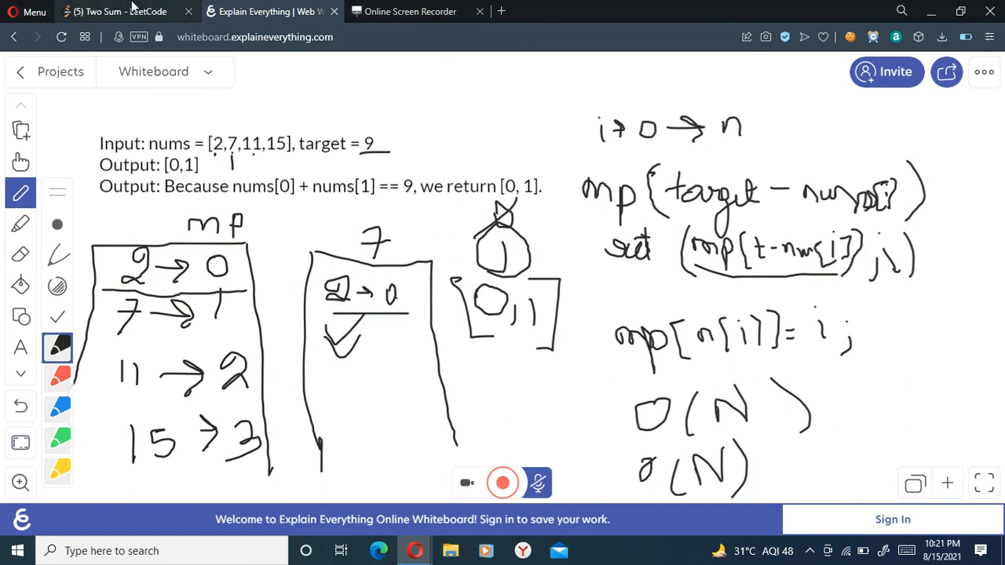
click(118, 11)
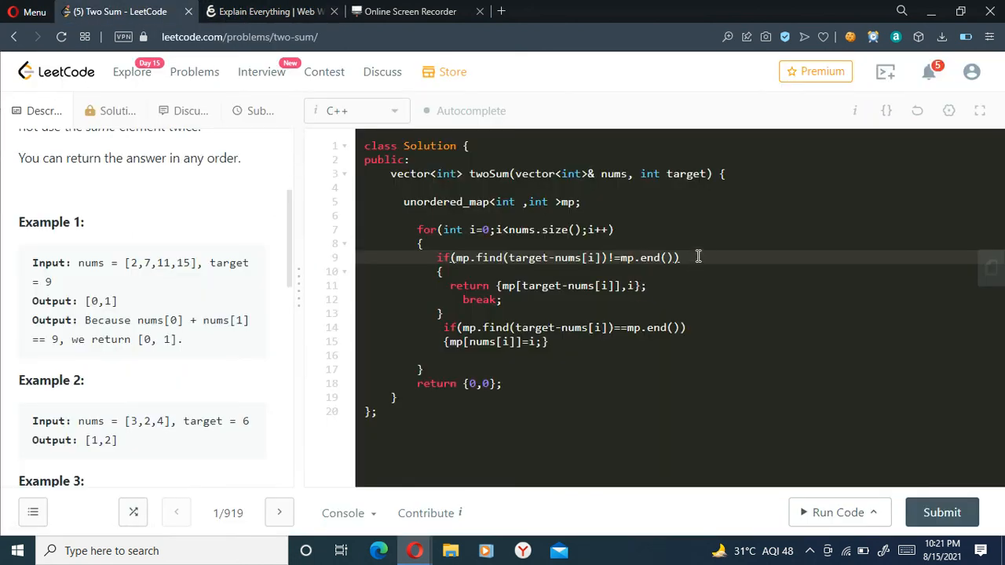
mouse_move(462, 286)
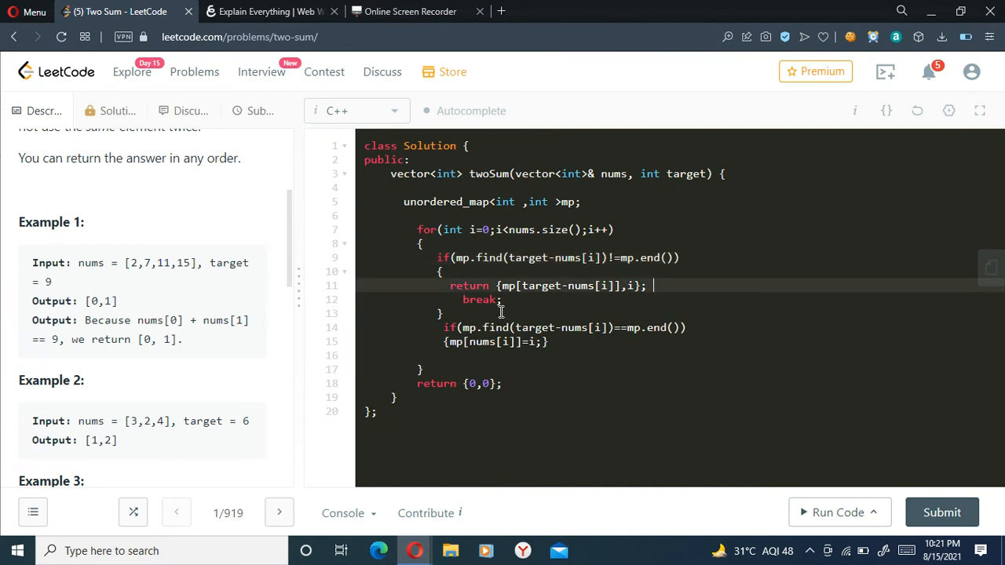
click(504, 300)
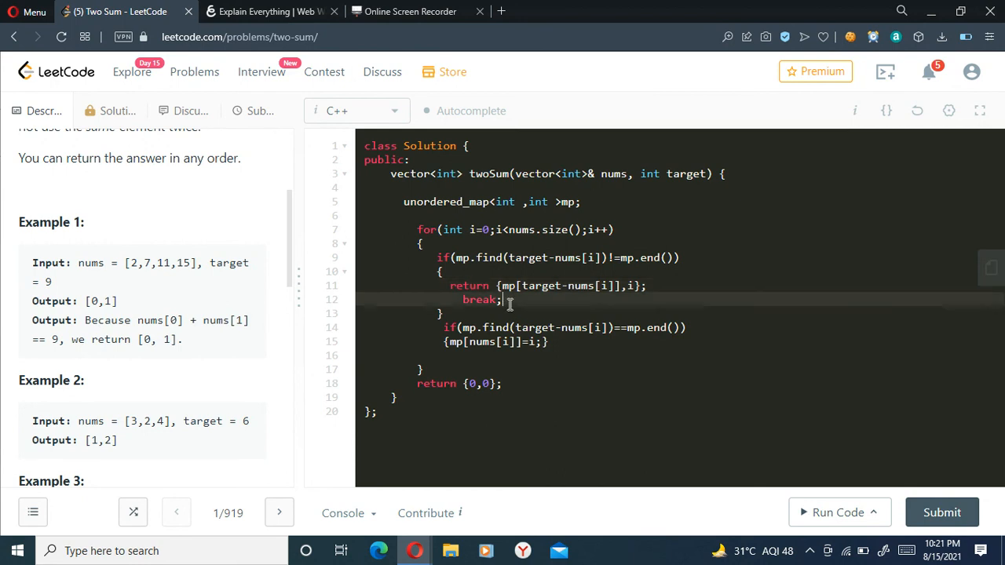
Underline the matching return pseudocode line on the whiteboard
click(270, 11)
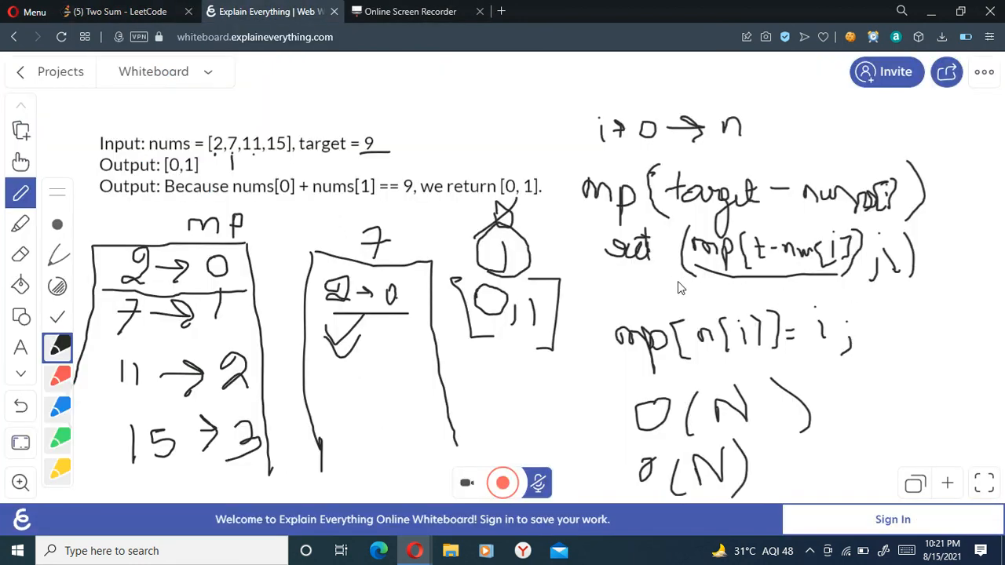
drag(643, 275, 872, 274)
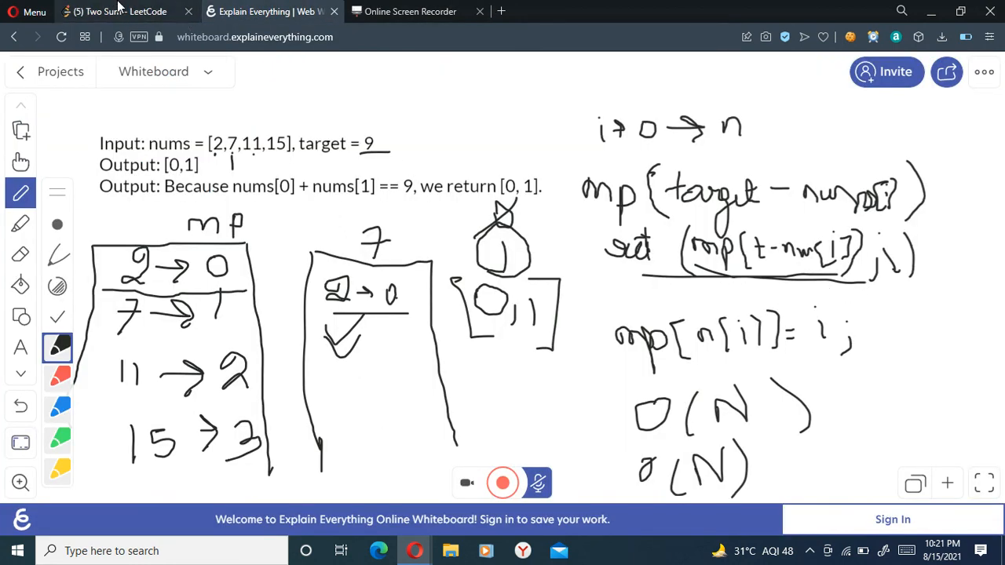
click(102, 12)
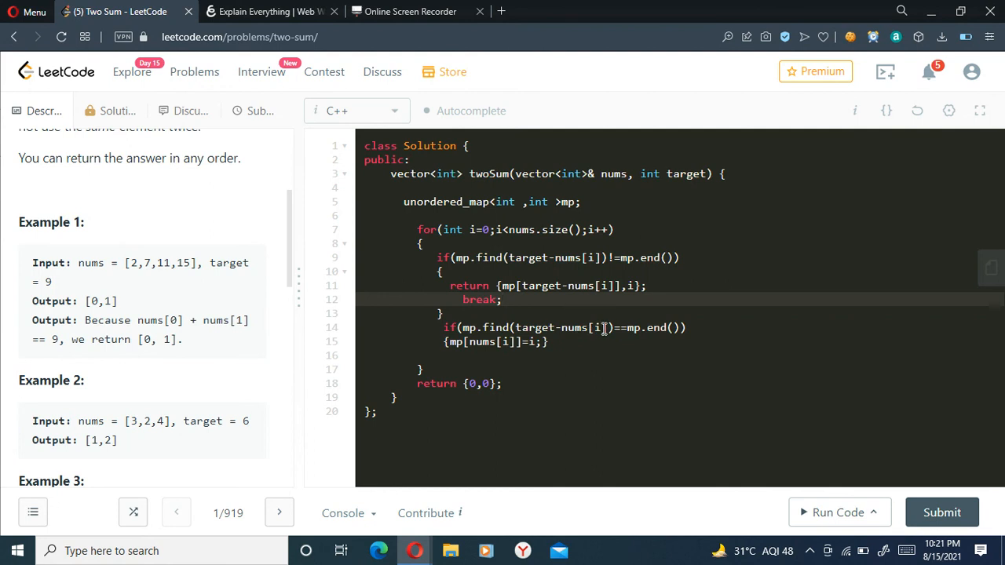
mouse_move(660, 332)
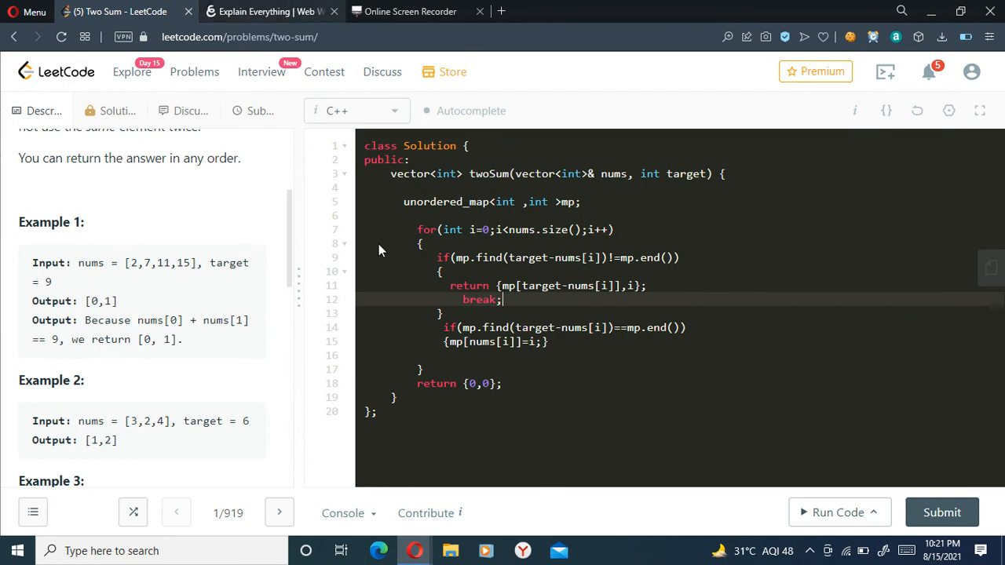
click(270, 11)
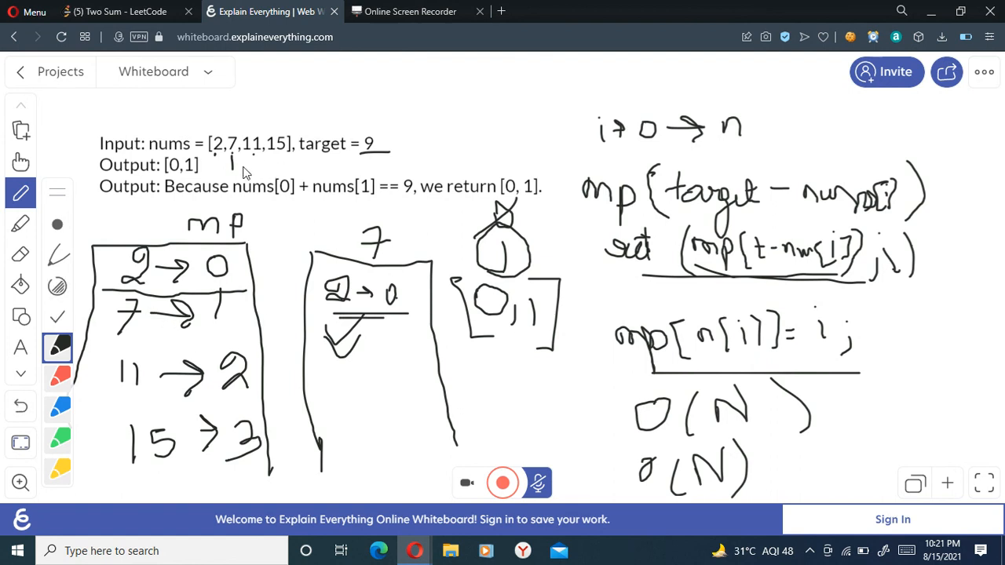
mouse_move(279, 183)
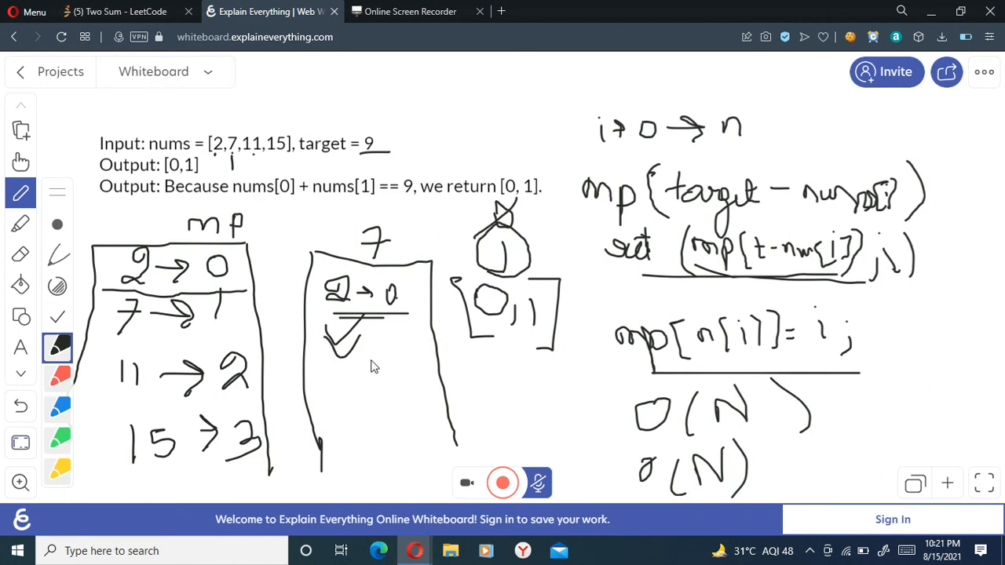
mouse_move(380, 361)
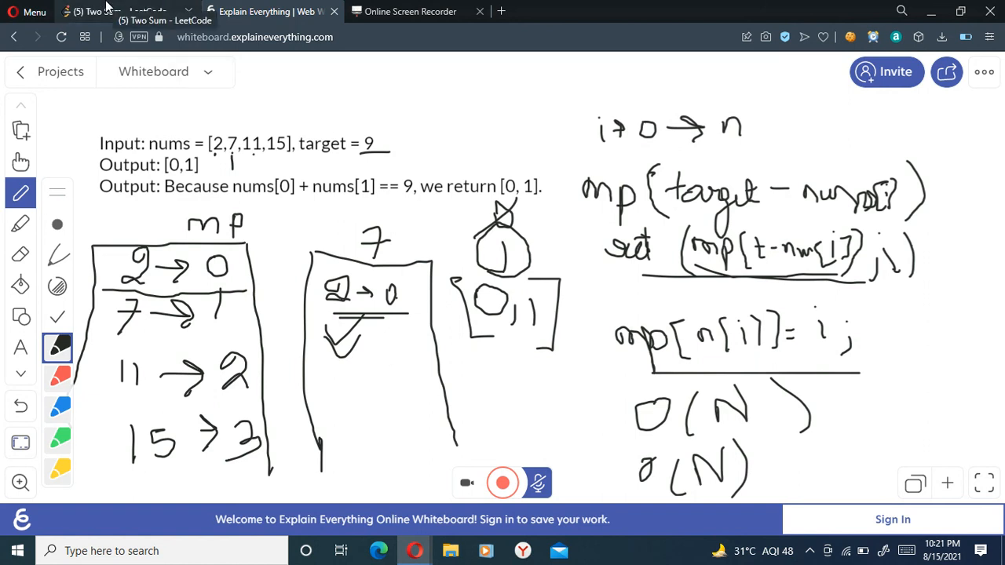
Submit the C++ Two Sum solution and view the Accepted result in Submissions
click(117, 11)
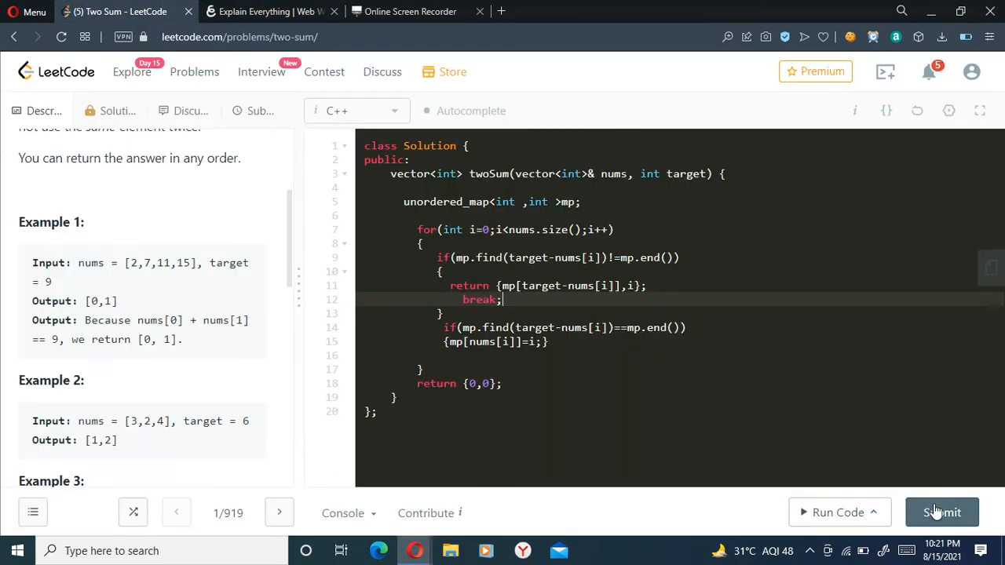
click(942, 512)
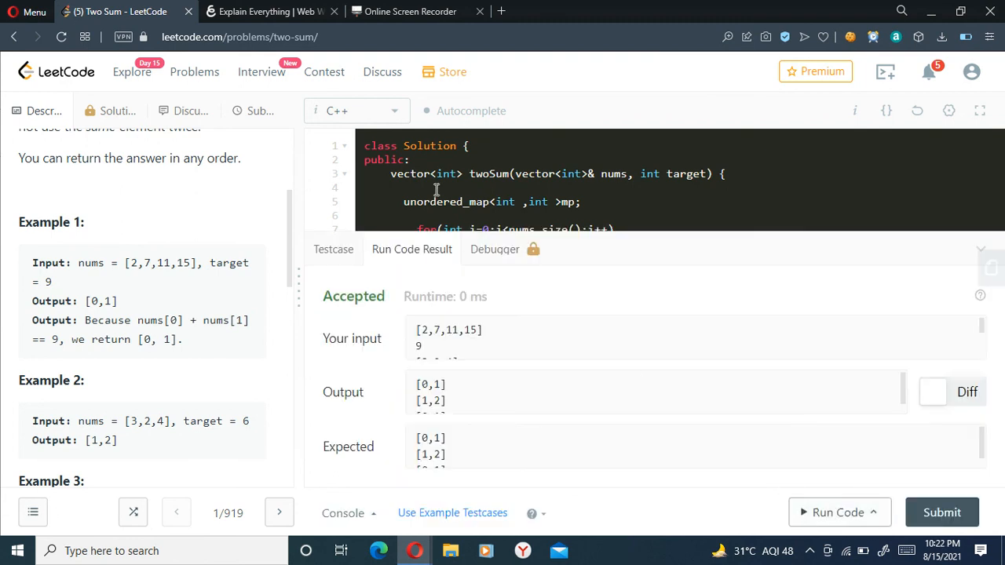
click(942, 512)
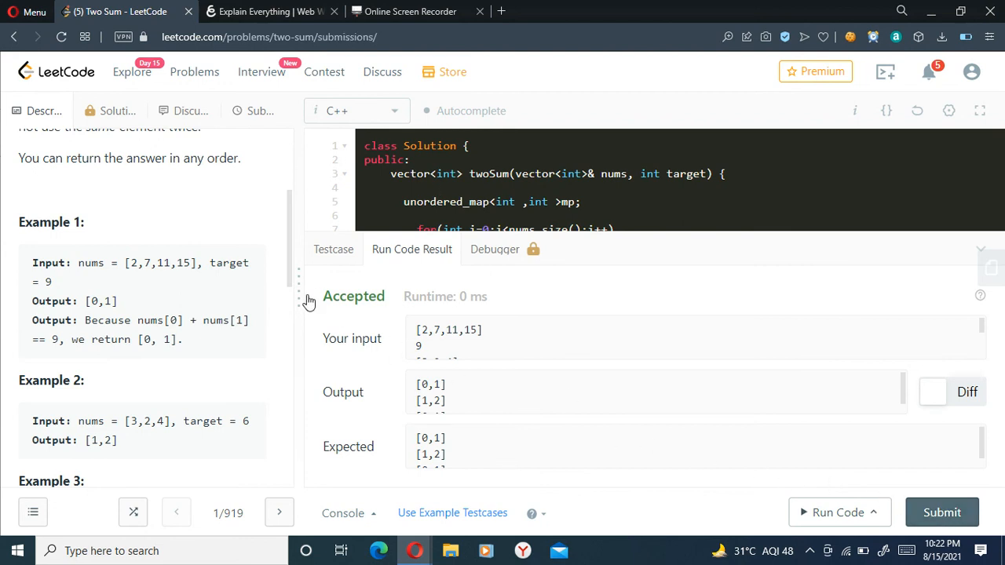
click(942, 512)
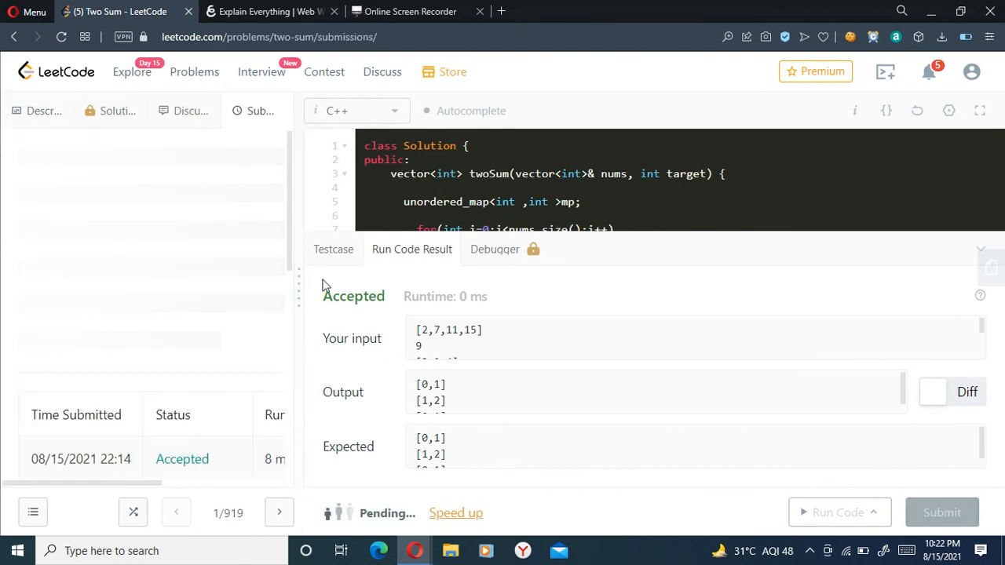